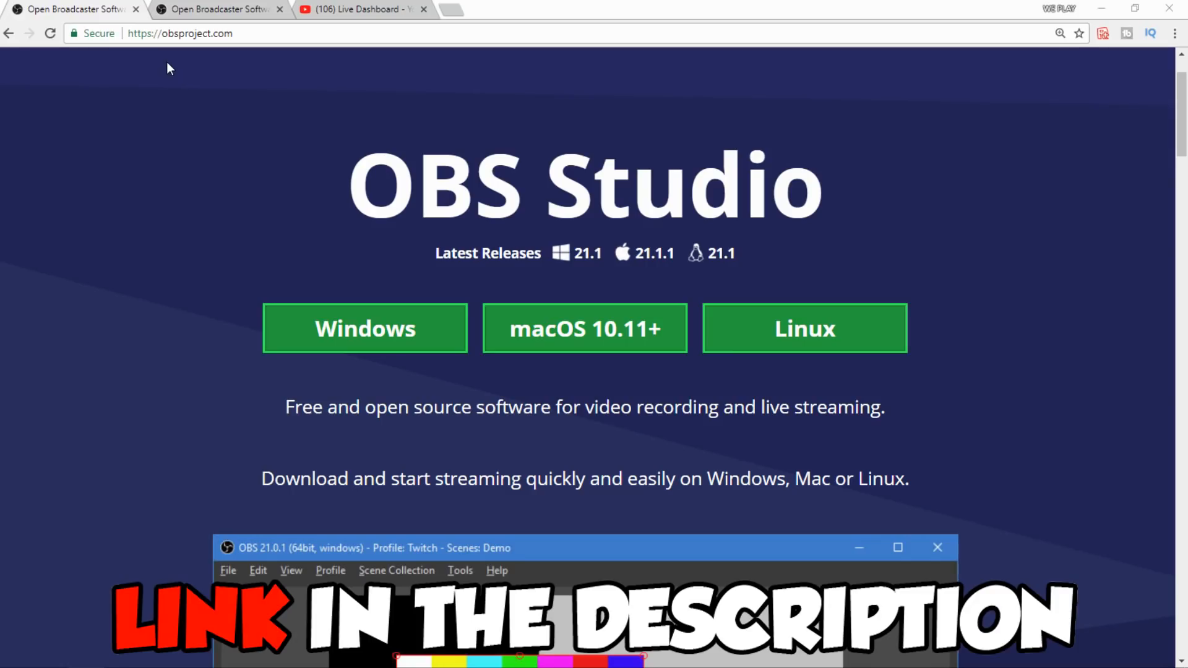
{"action": "mouse_move", "coordinate": [117, 216]}
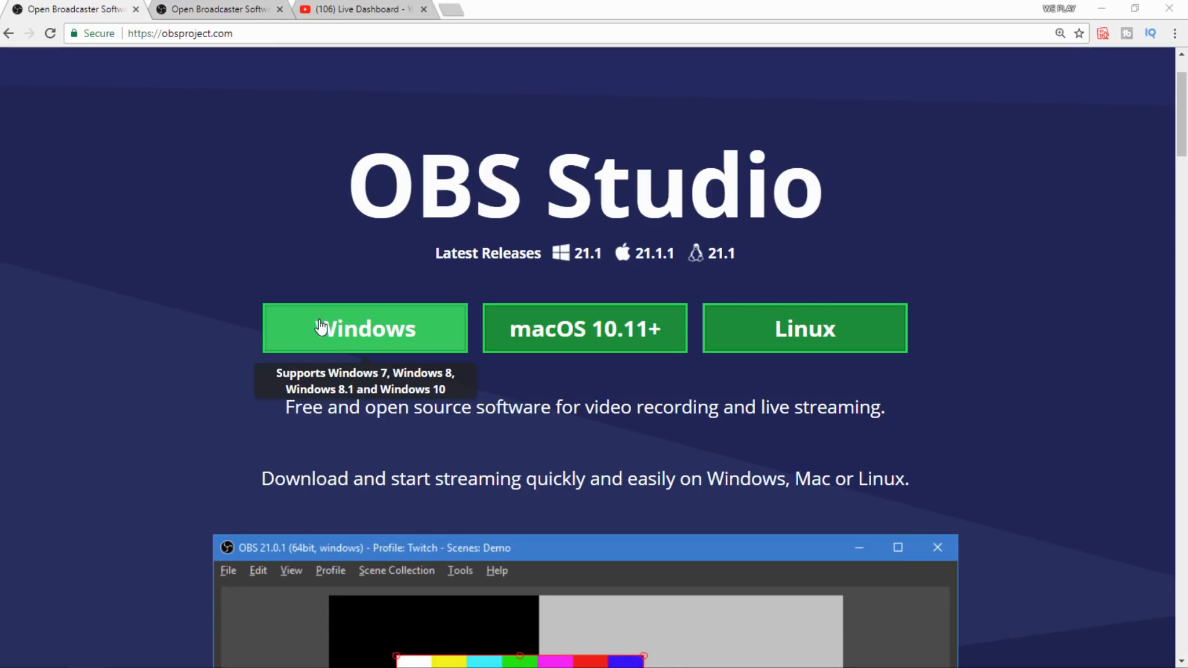
- Download the OBS Studio Windows installer from obsproject.com and view its download options
{"action": "left_click", "coordinate": [365, 328]}
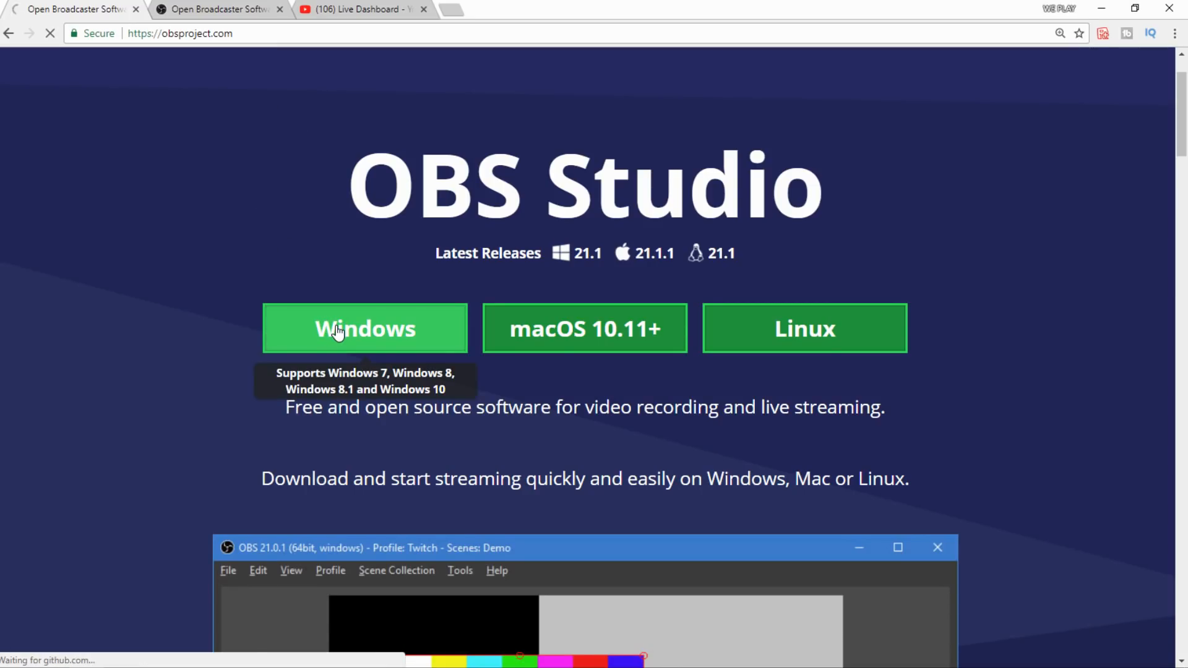
{"action": "left_click", "coordinate": [149, 651]}
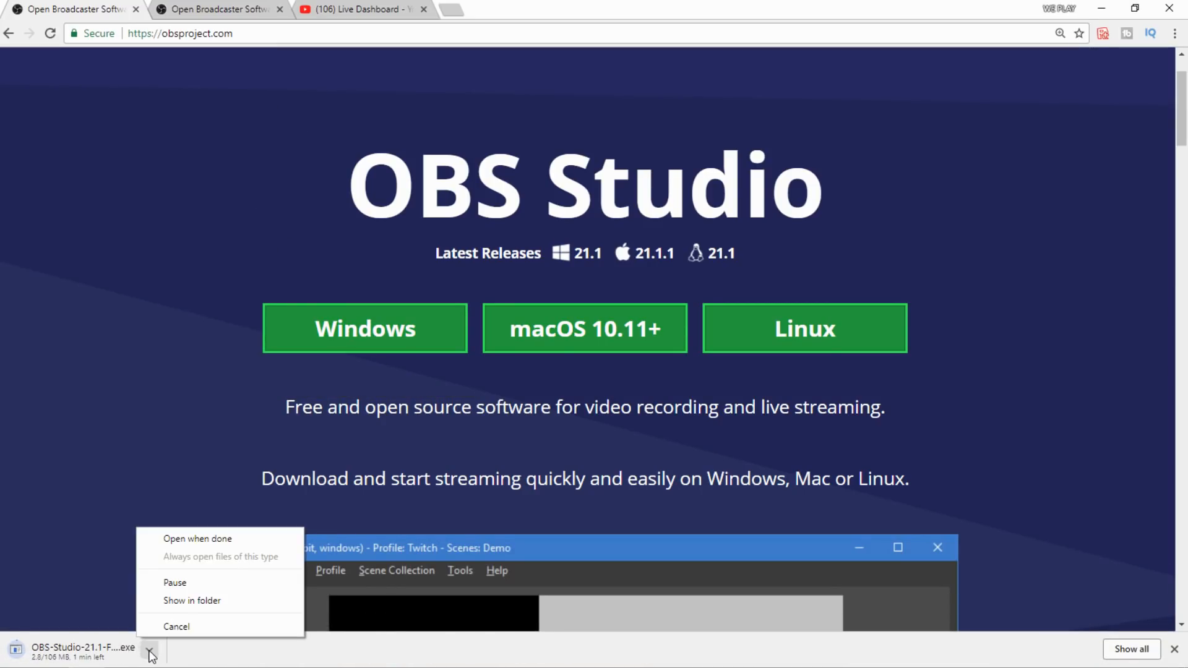
{"action": "left_click", "coordinate": [176, 627]}
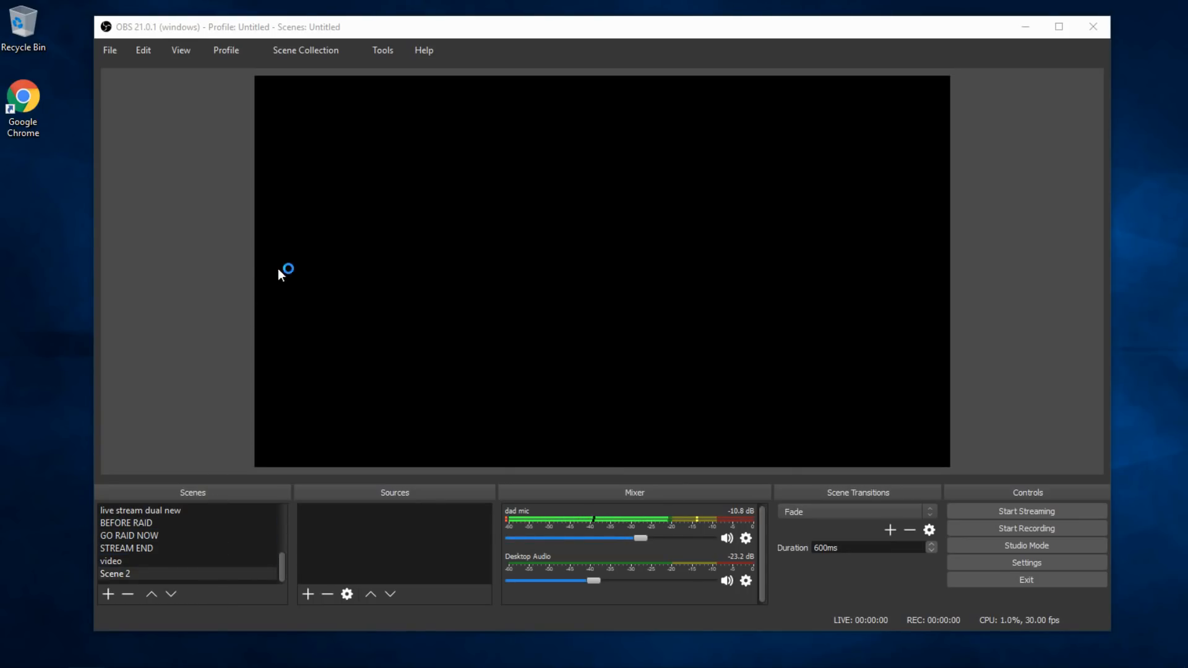
{"action": "mouse_move", "coordinate": [175, 294]}
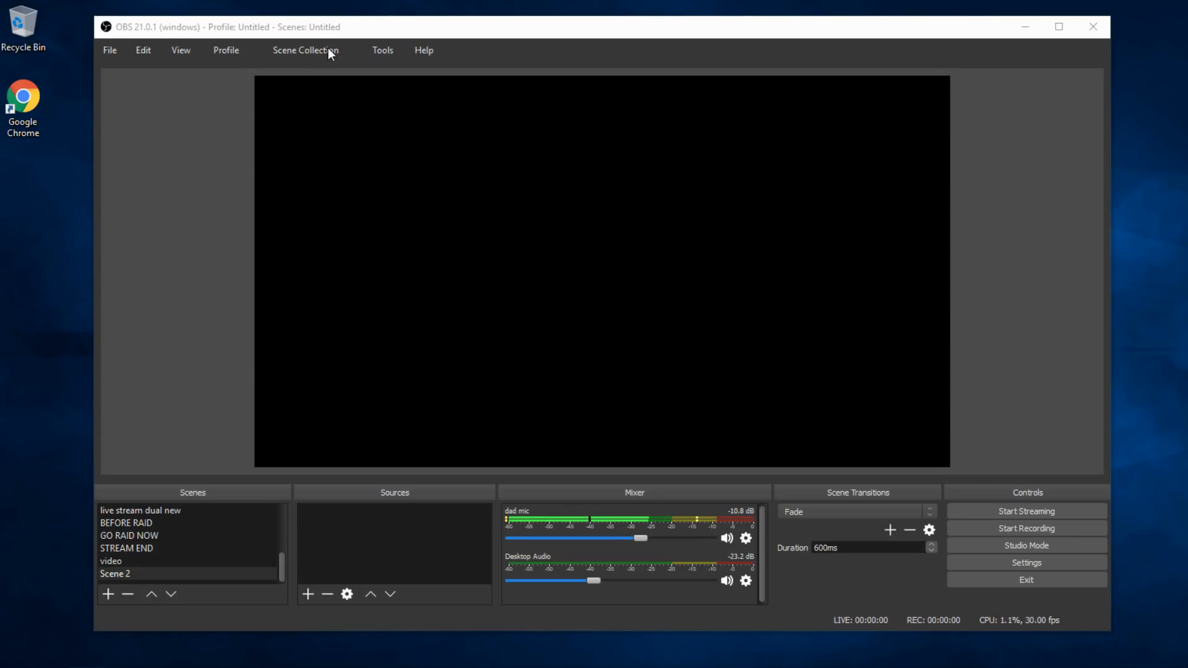
{"action": "mouse_move", "coordinate": [379, 55]}
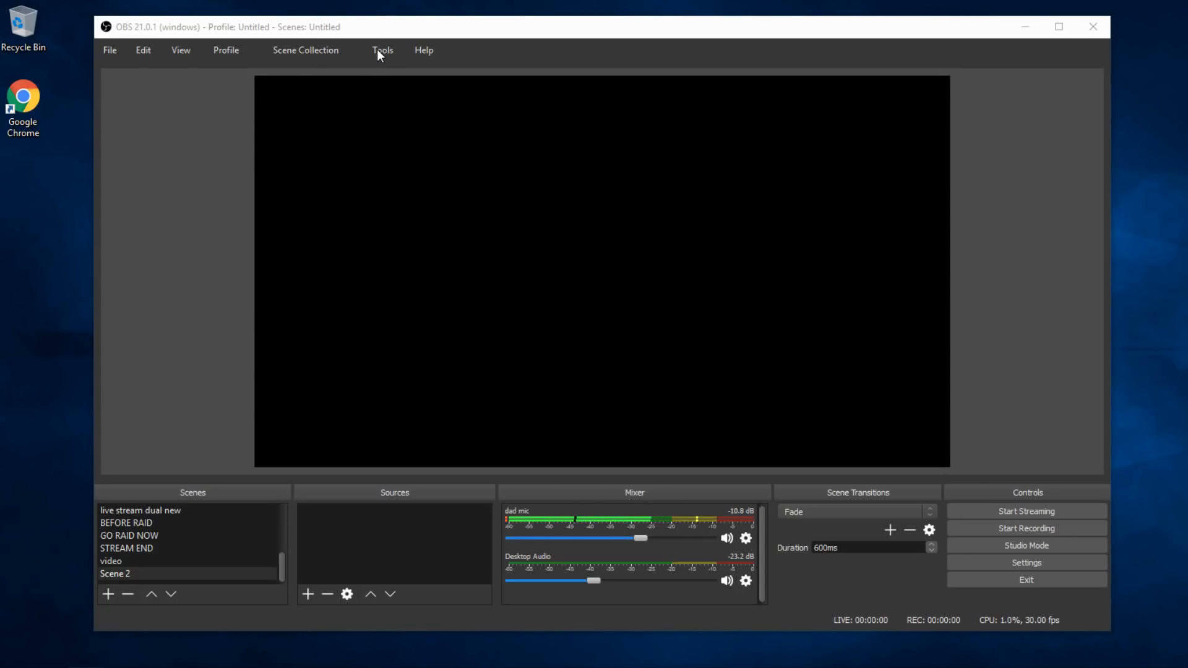
{"action": "left_click", "coordinate": [382, 50]}
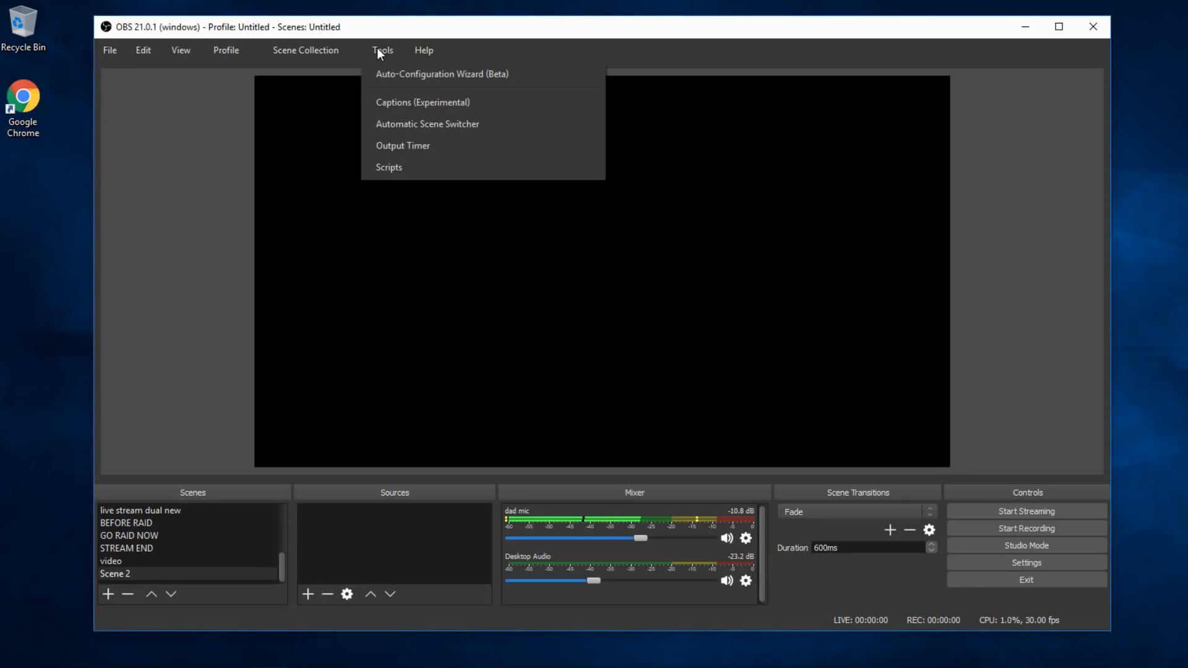
{"action": "mouse_move", "coordinate": [441, 74]}
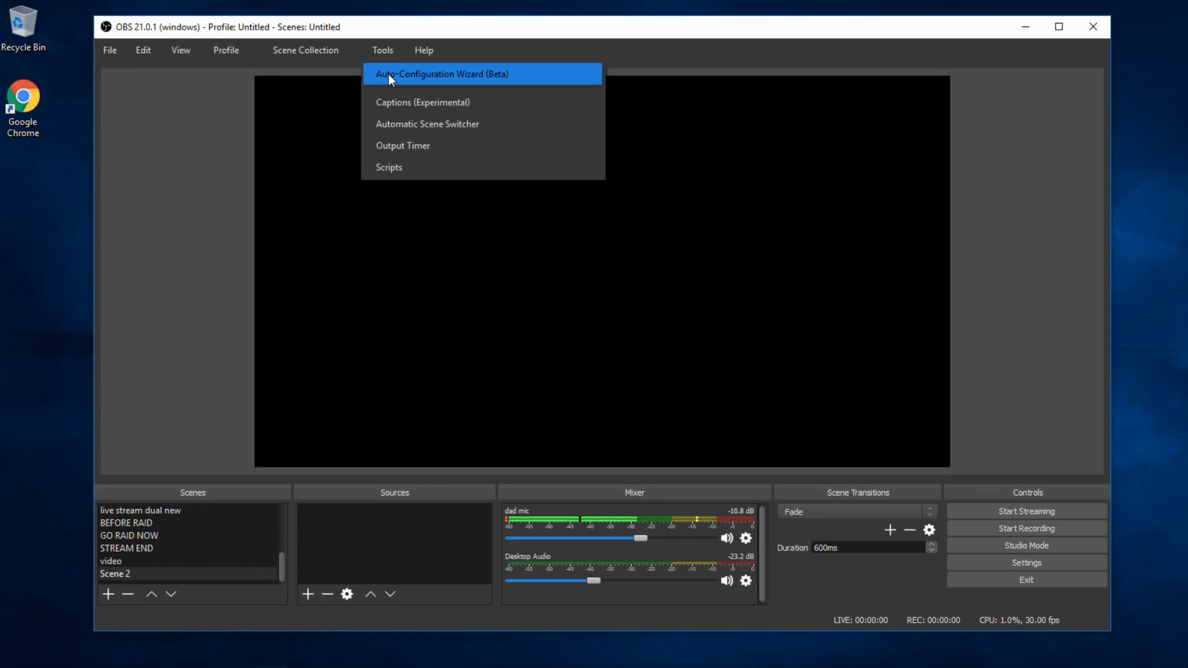
{"action": "left_click", "coordinate": [441, 73]}
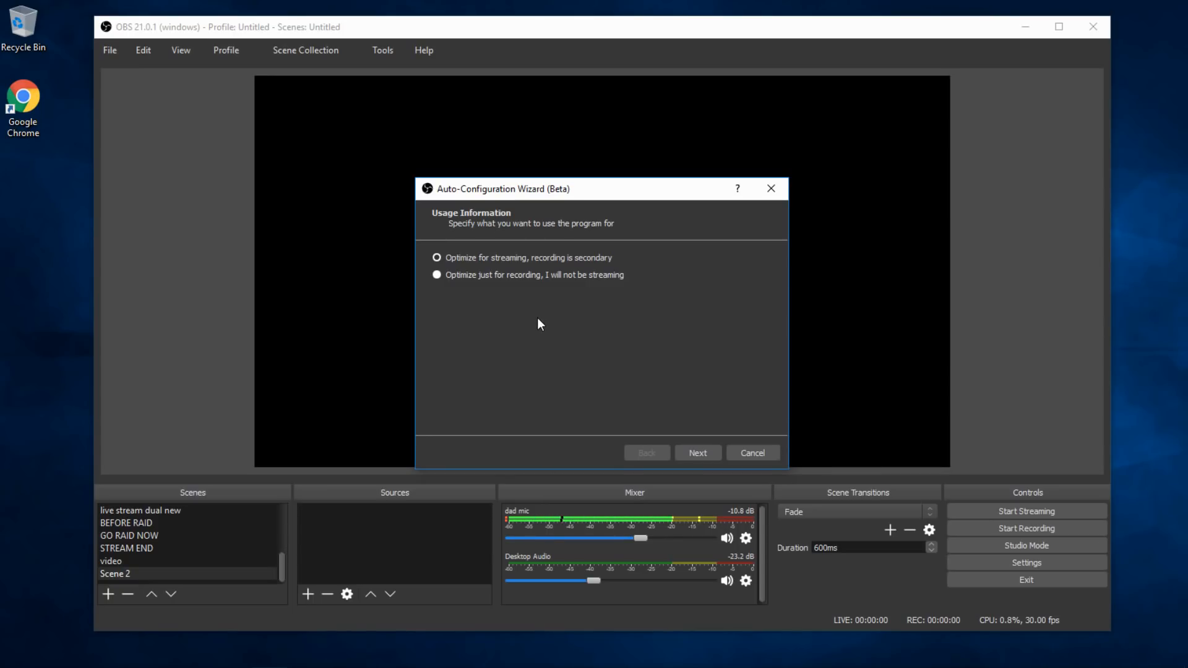
{"action": "mouse_move", "coordinate": [530, 319]}
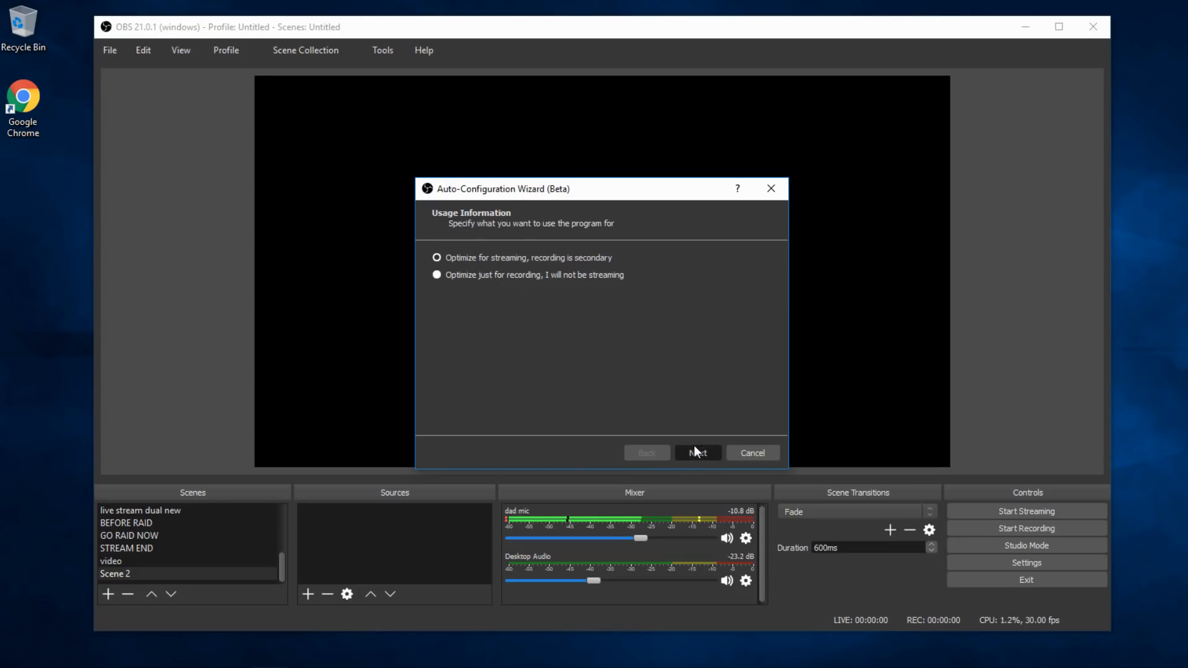
{"action": "left_click", "coordinate": [696, 452]}
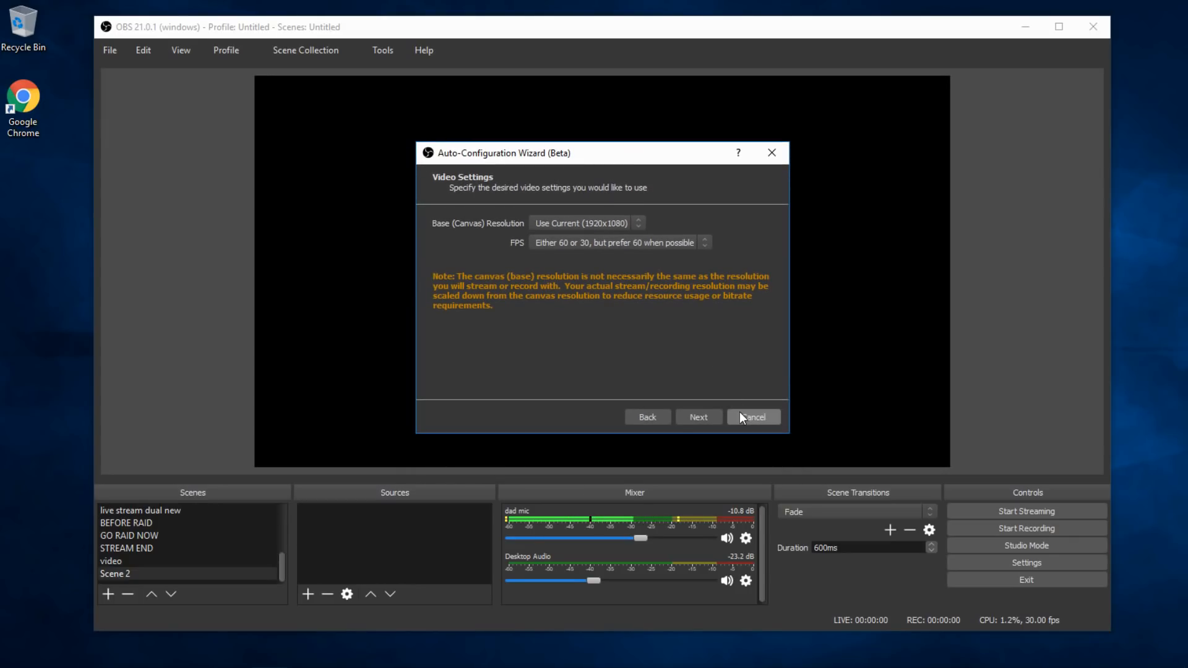
{"action": "left_click", "coordinate": [753, 417]}
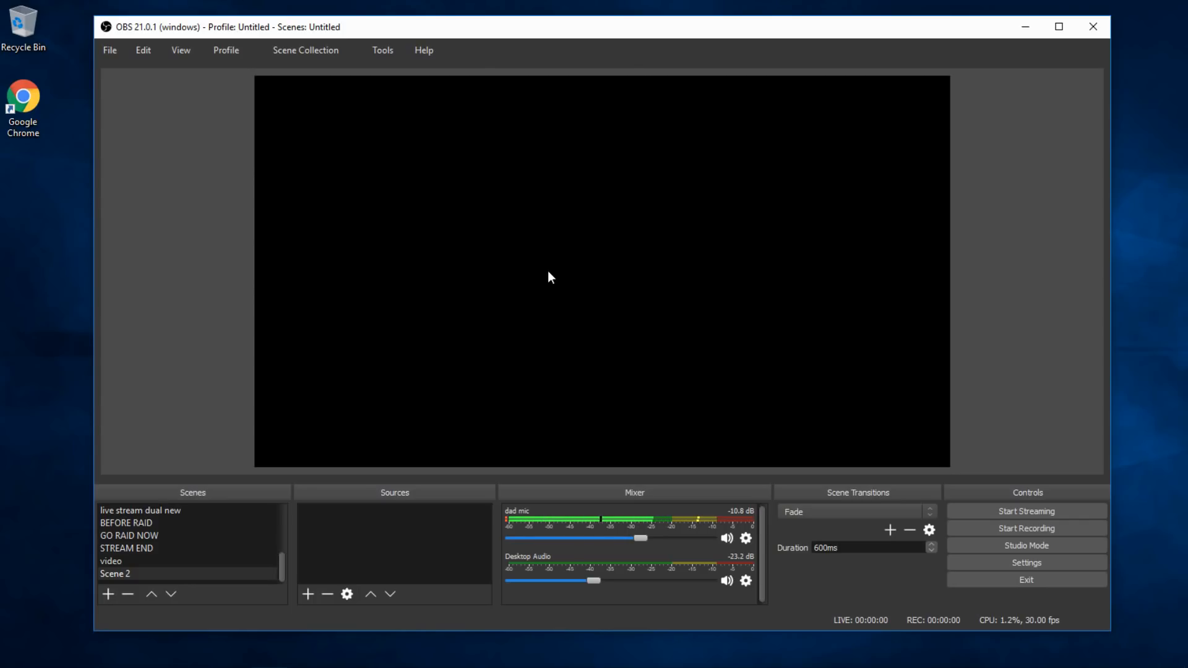
{"action": "mouse_move", "coordinate": [584, 237]}
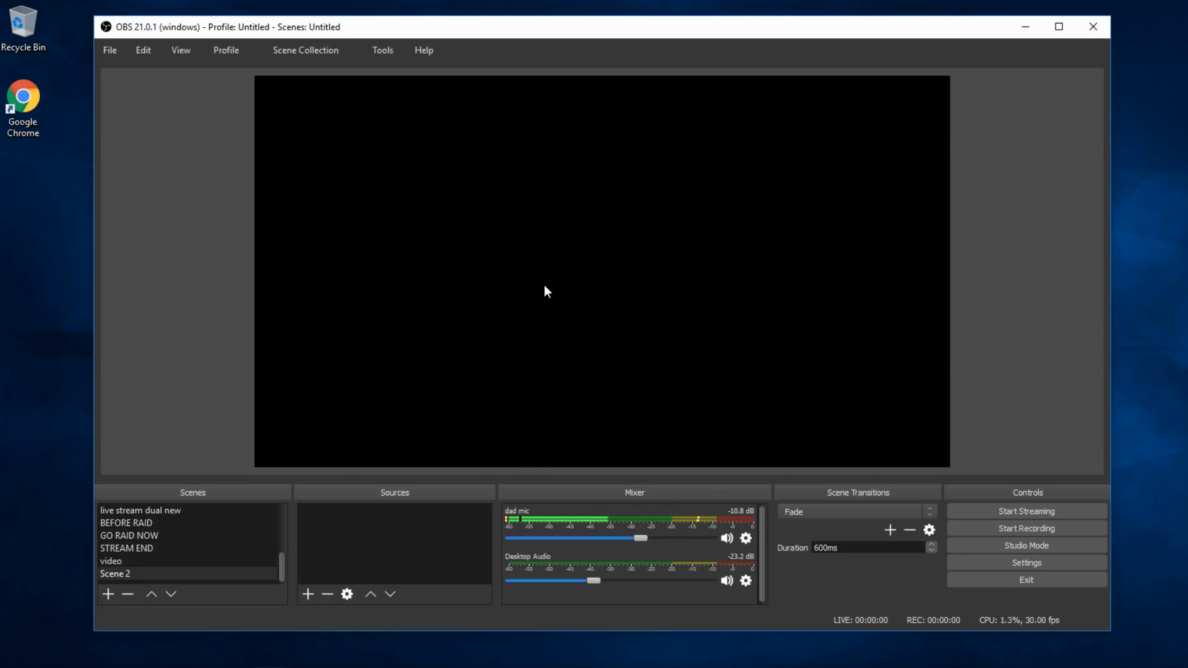
{"action": "mouse_move", "coordinate": [531, 268]}
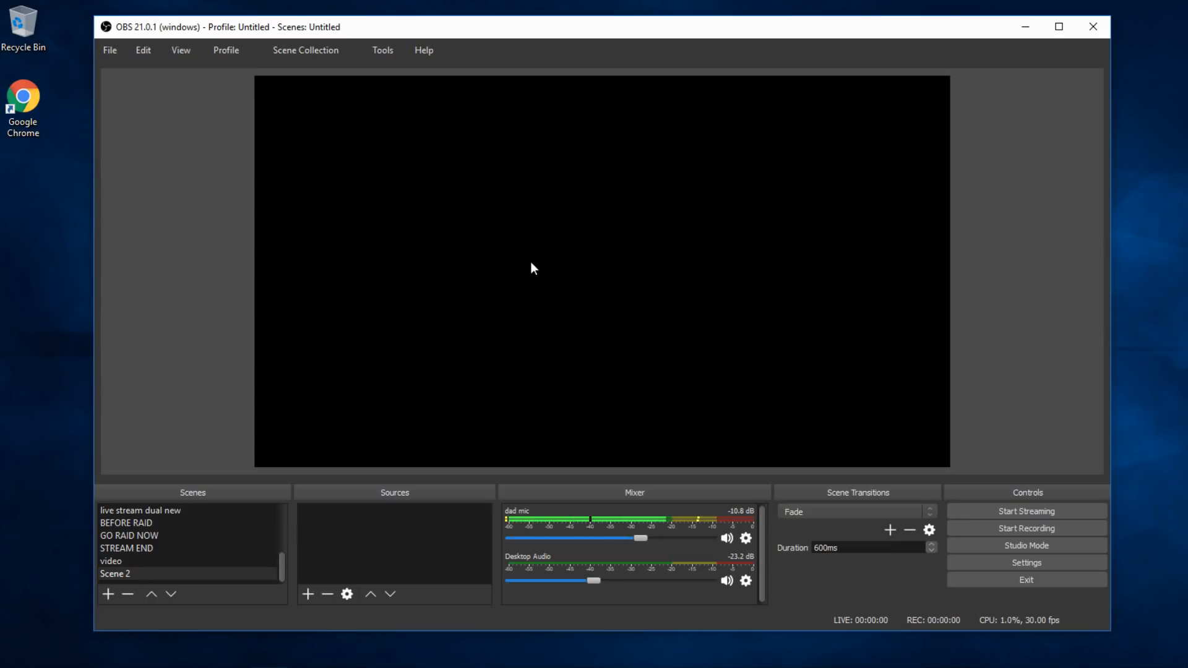
{"action": "mouse_move", "coordinate": [392, 51]}
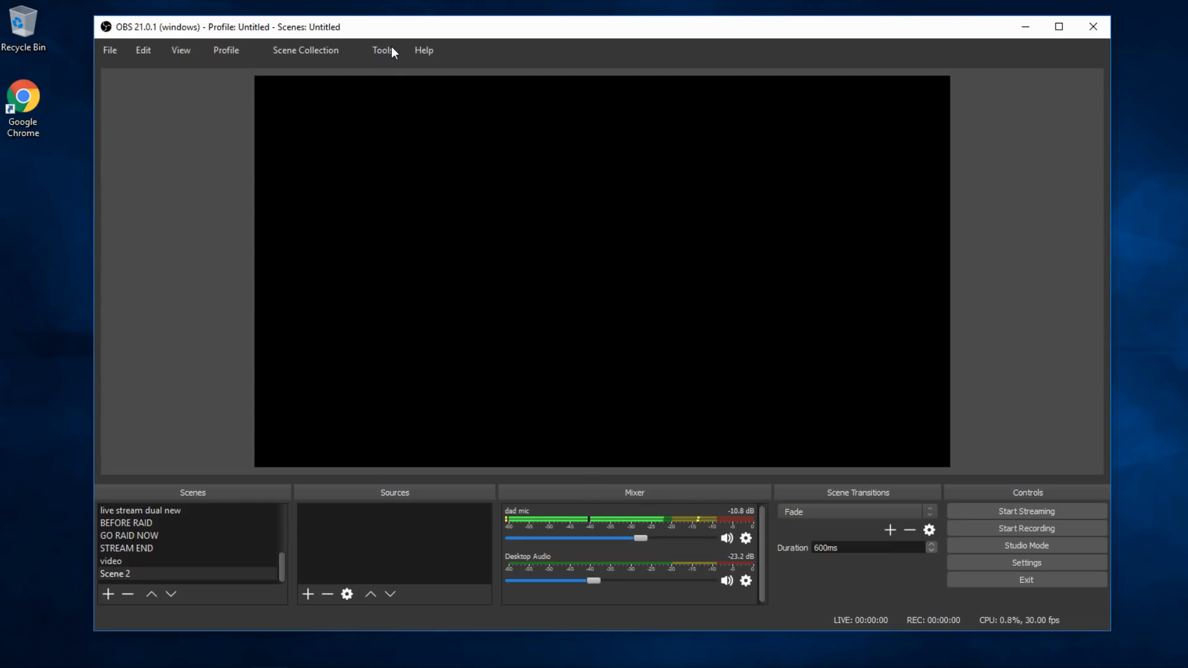
{"action": "left_click", "coordinate": [383, 50]}
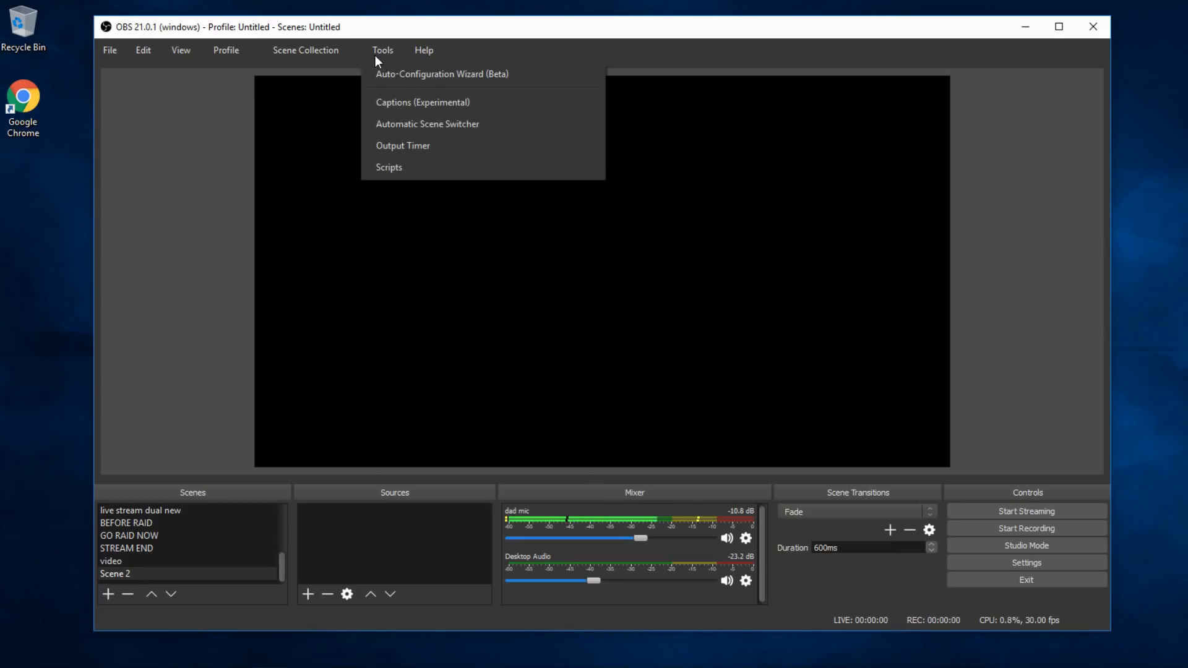
{"action": "mouse_move", "coordinate": [442, 73]}
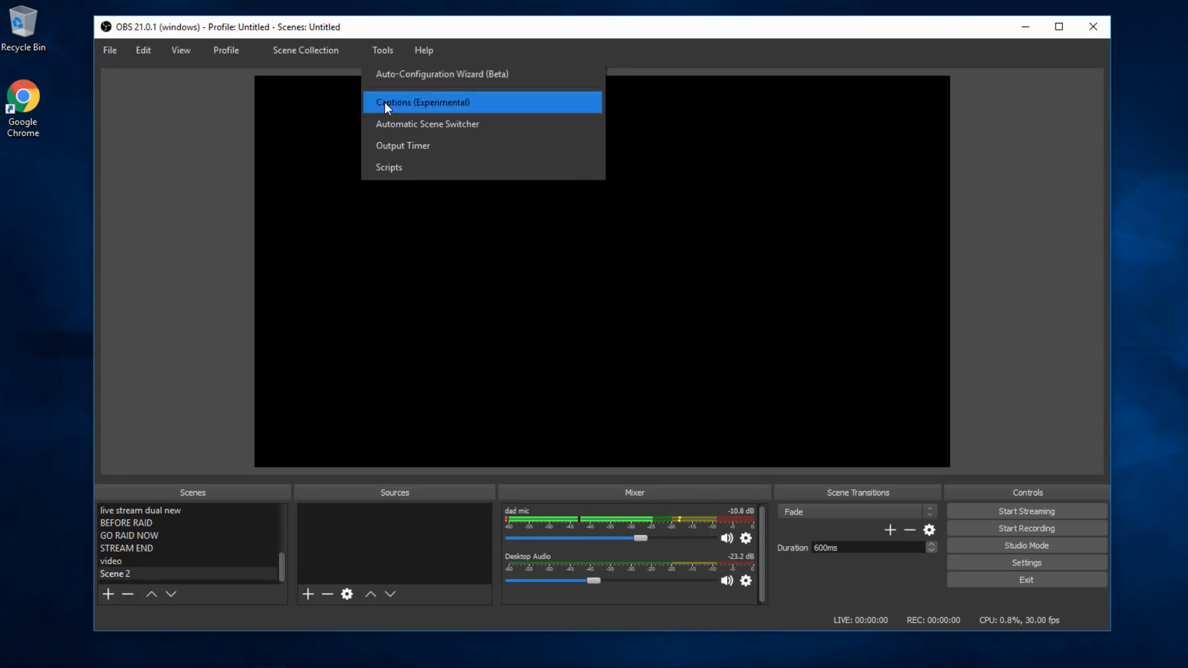
{"action": "mouse_move", "coordinate": [1072, 272]}
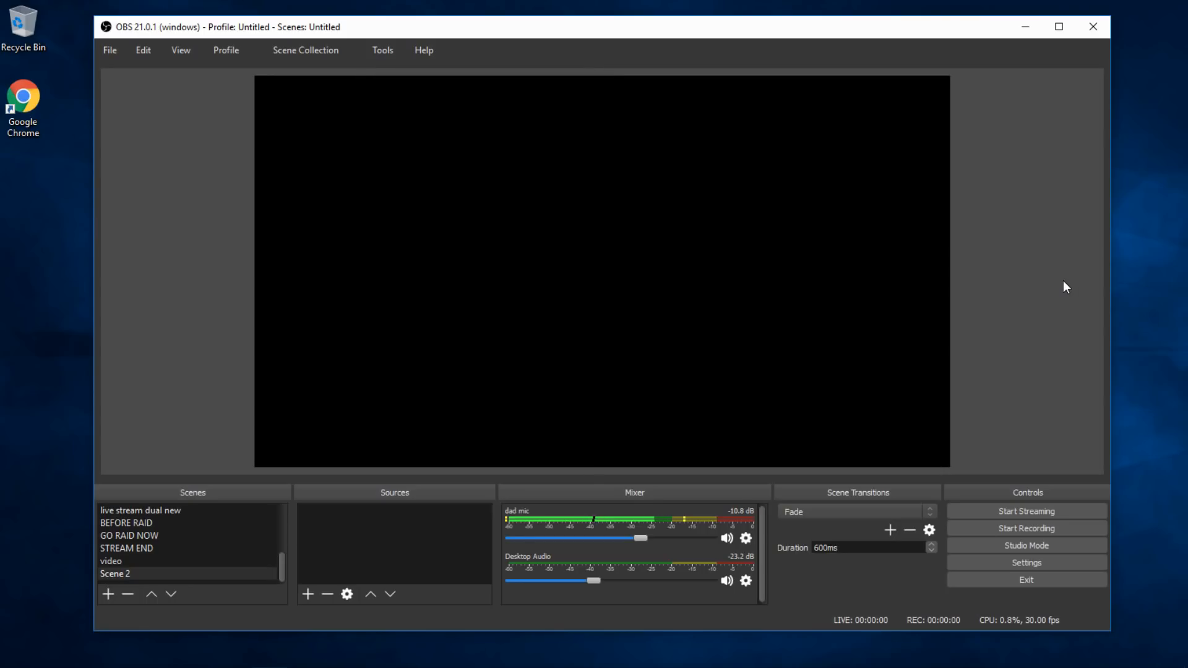
{"action": "mouse_move", "coordinate": [503, 196]}
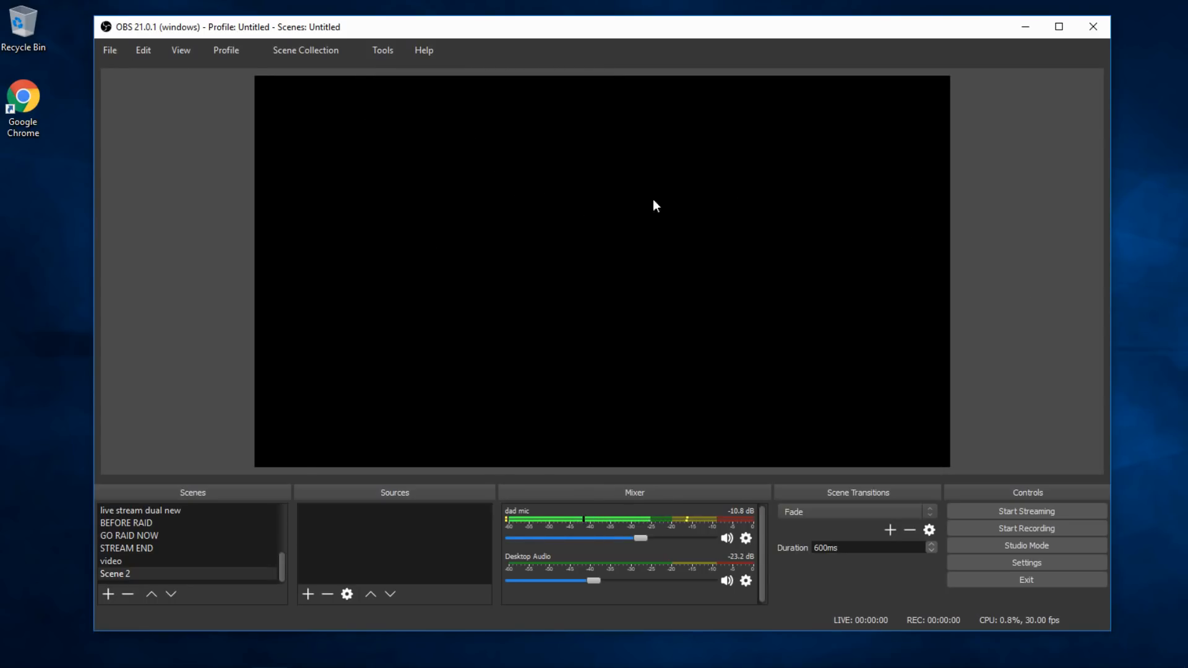
{"action": "mouse_move", "coordinate": [620, 274]}
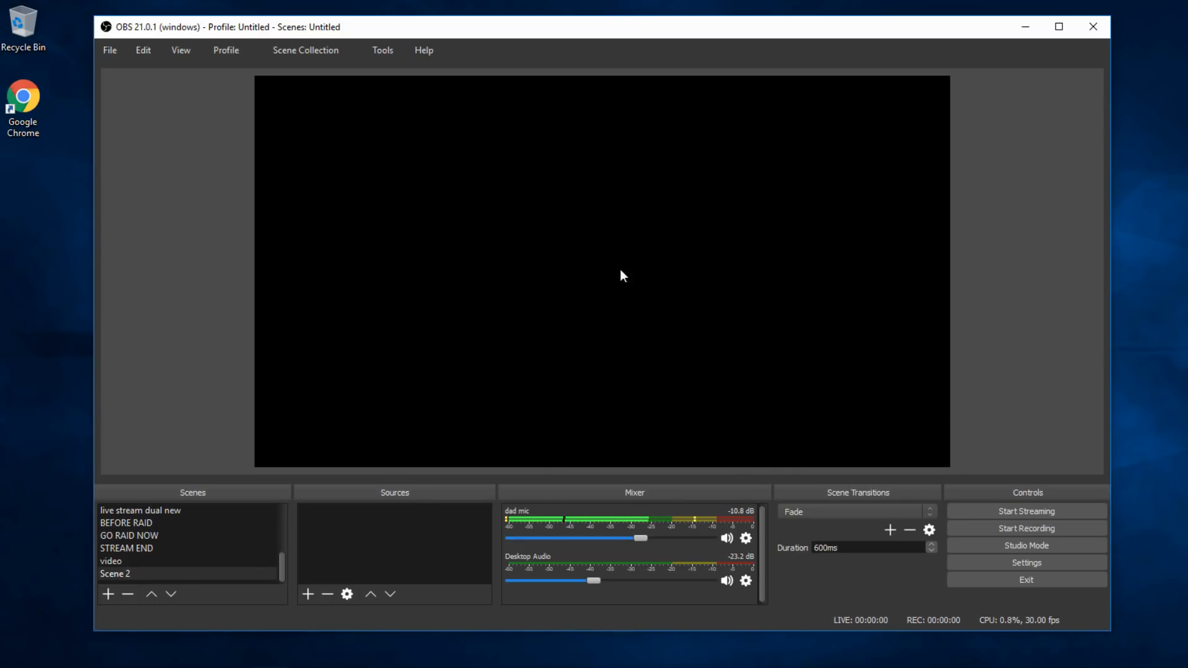
{"action": "mouse_move", "coordinate": [1014, 300]}
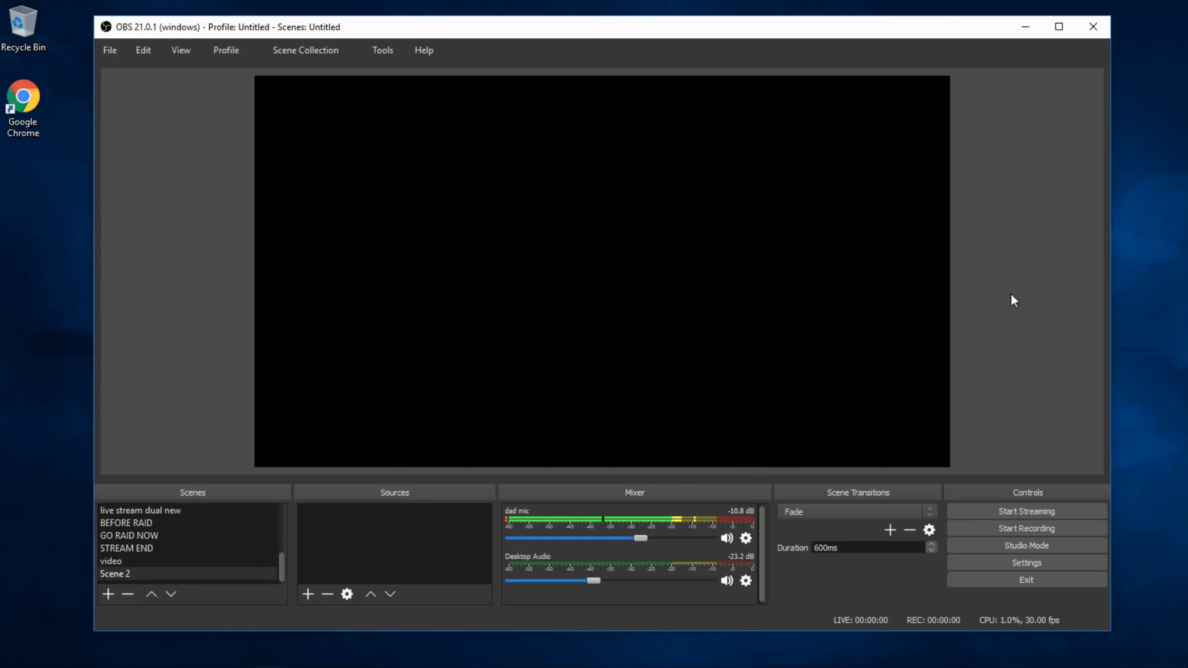
{"action": "mouse_move", "coordinate": [939, 358]}
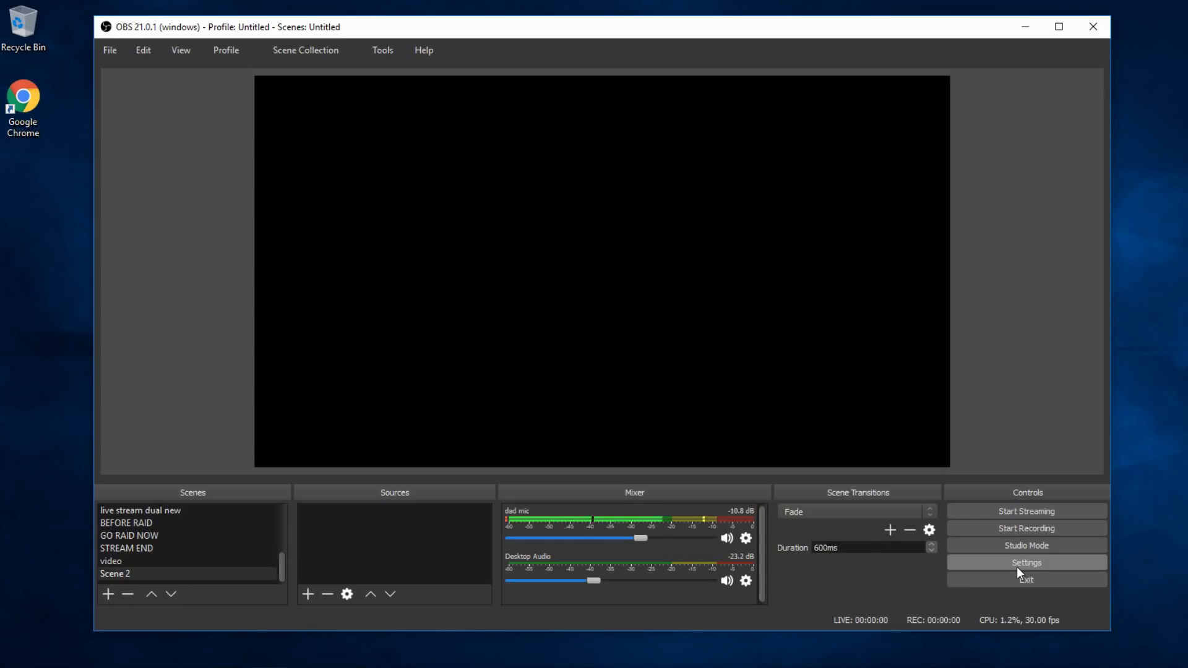
- Set Mic/Auxiliary Audio Device 2 to the 6- ATR USB microphone and save
{"action": "left_click", "coordinate": [1026, 563]}
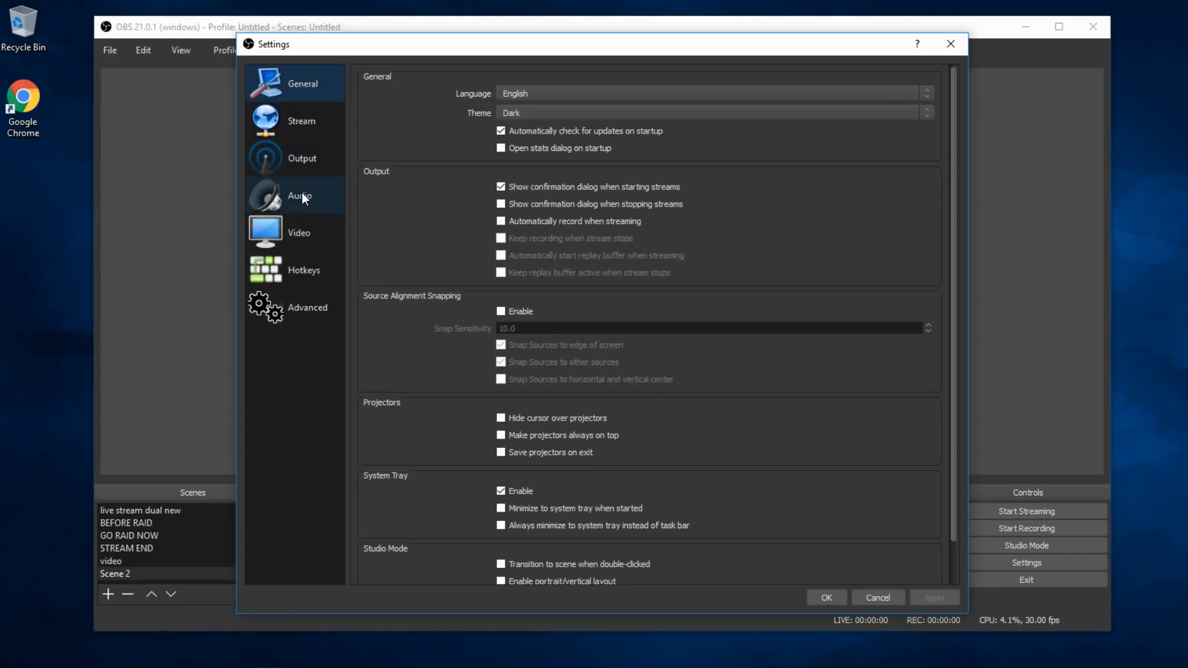
{"action": "left_click", "coordinate": [300, 195]}
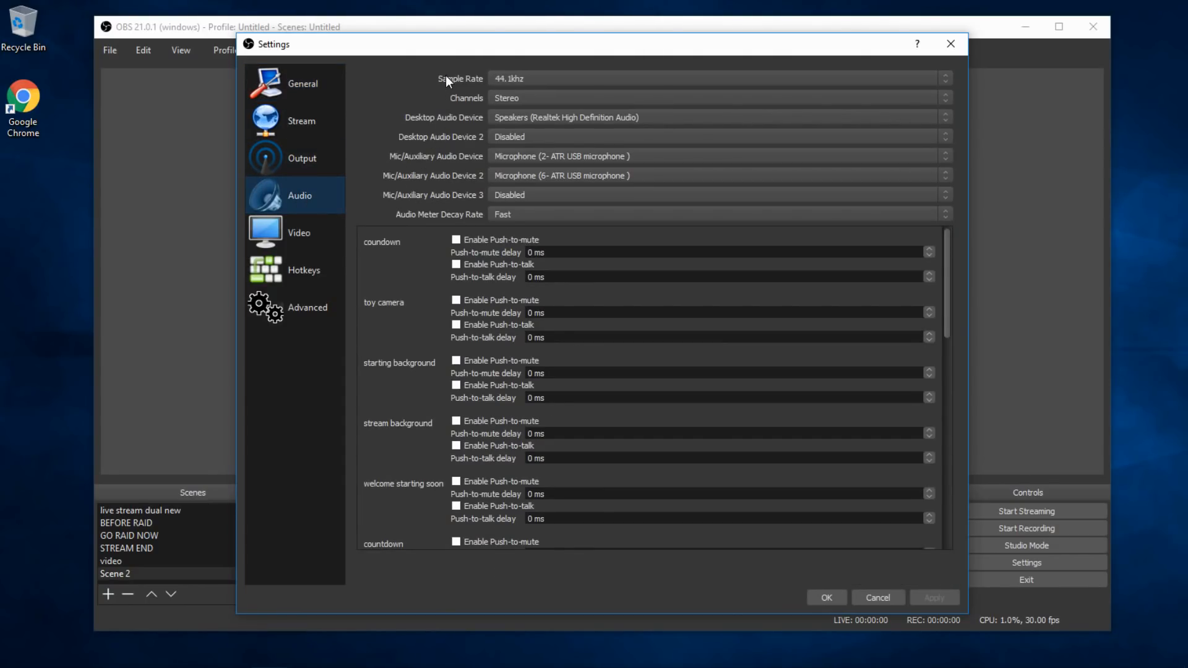
{"action": "left_click", "coordinate": [716, 118]}
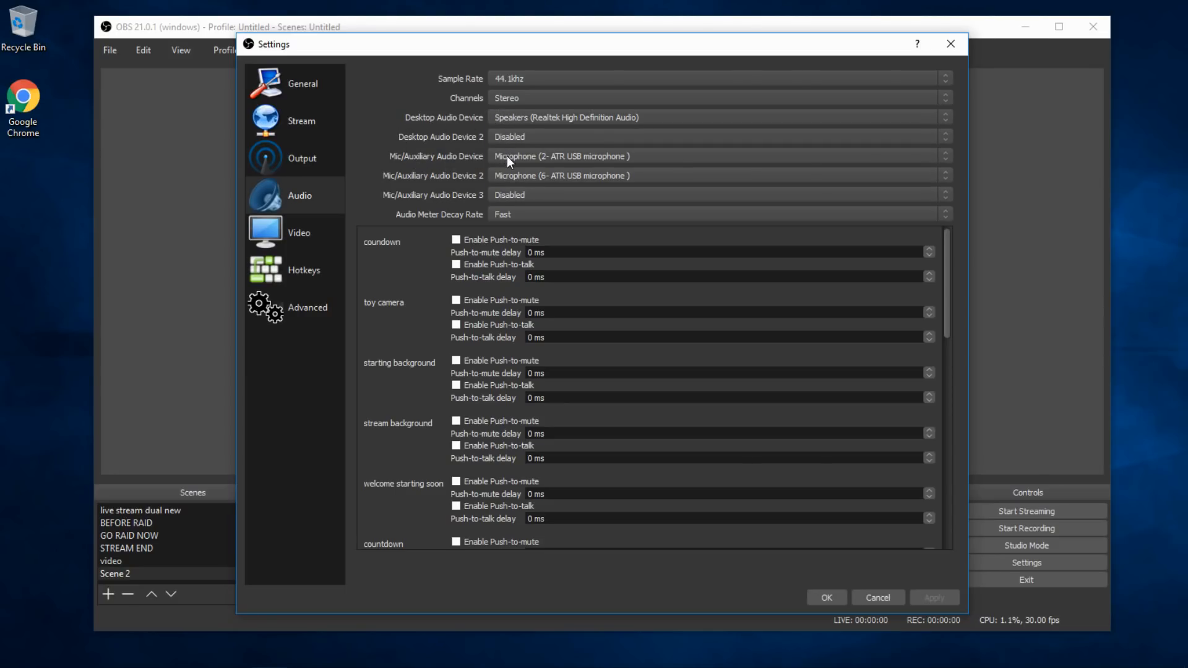
{"action": "left_click", "coordinate": [712, 156]}
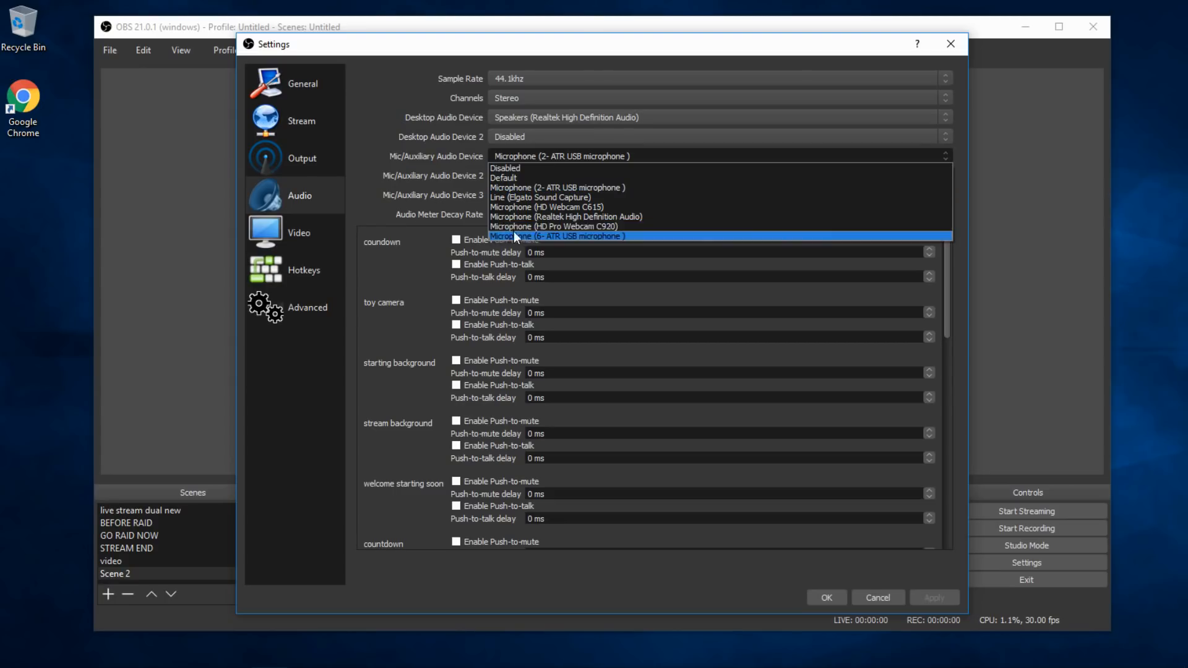
{"action": "left_click", "coordinate": [556, 235]}
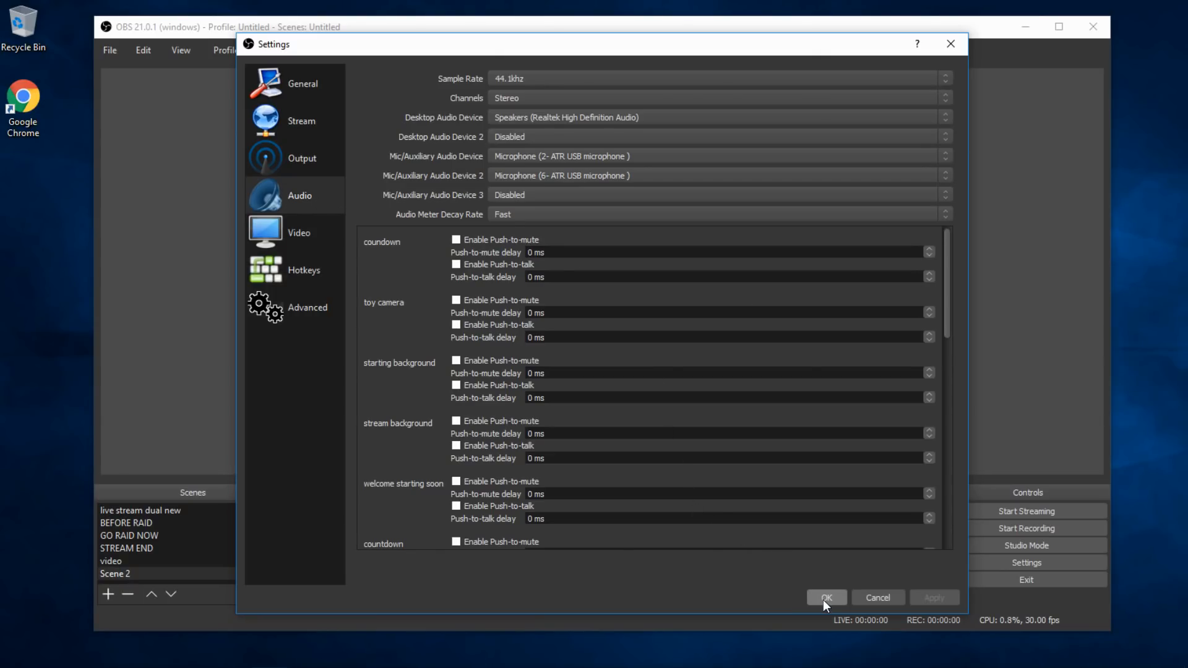
{"action": "left_click", "coordinate": [824, 597]}
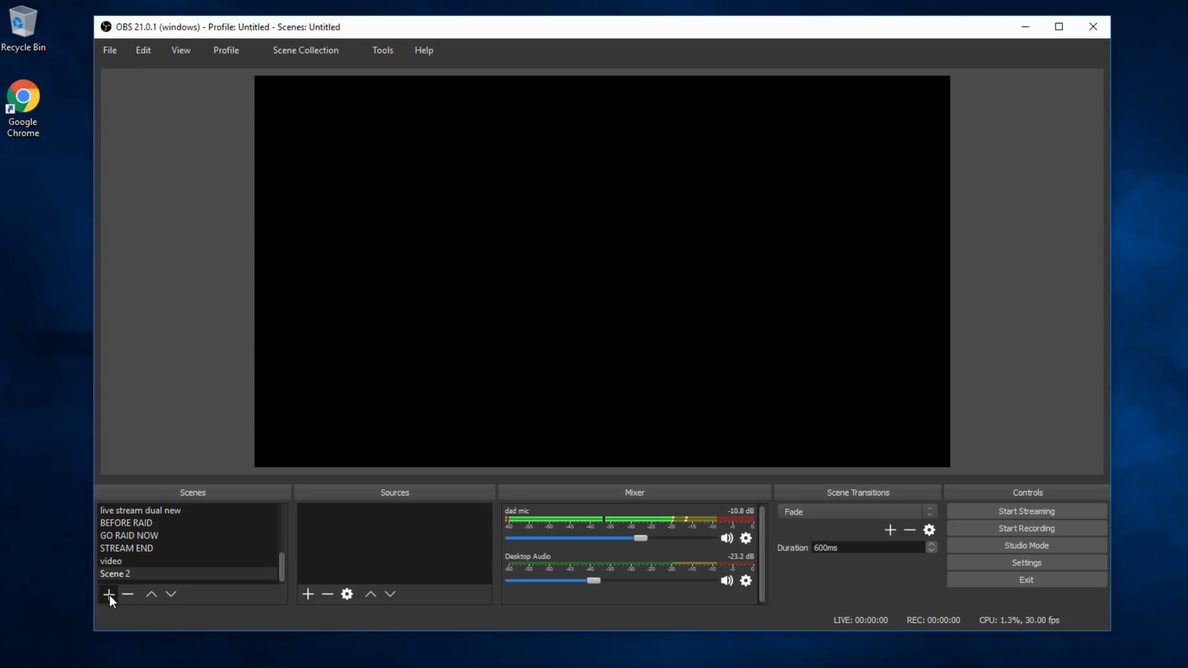
- Create Scene 3 and begin adding a Display Capture source to it
{"action": "left_click", "coordinate": [107, 594]}
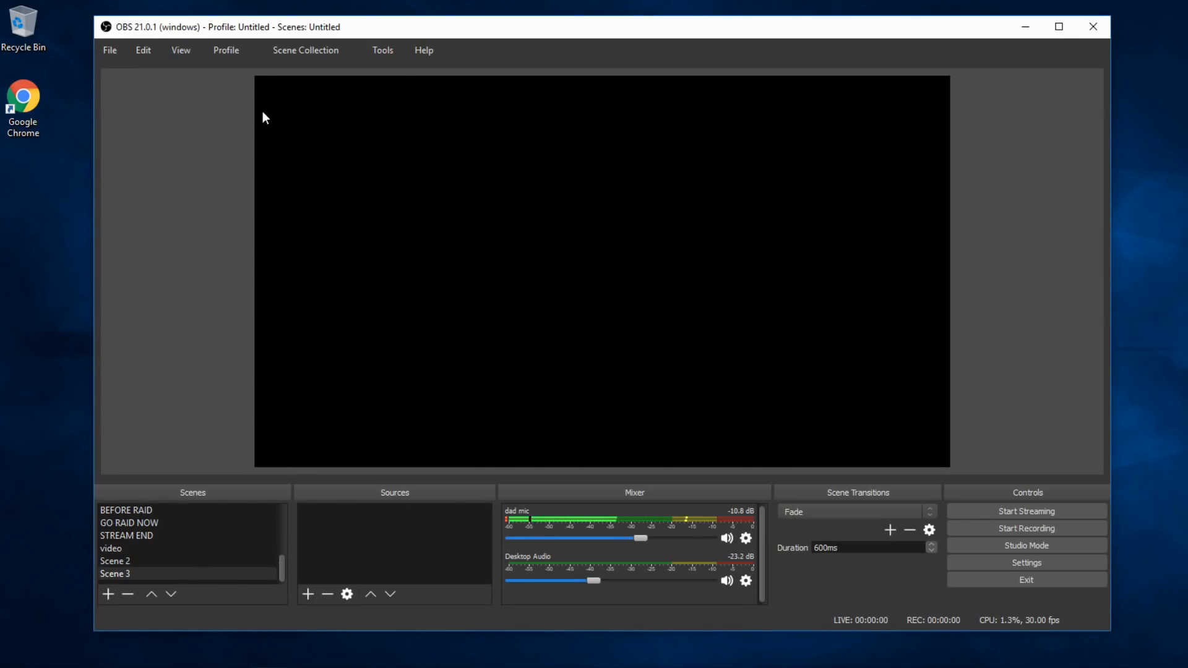
{"action": "left_click", "coordinate": [111, 549]}
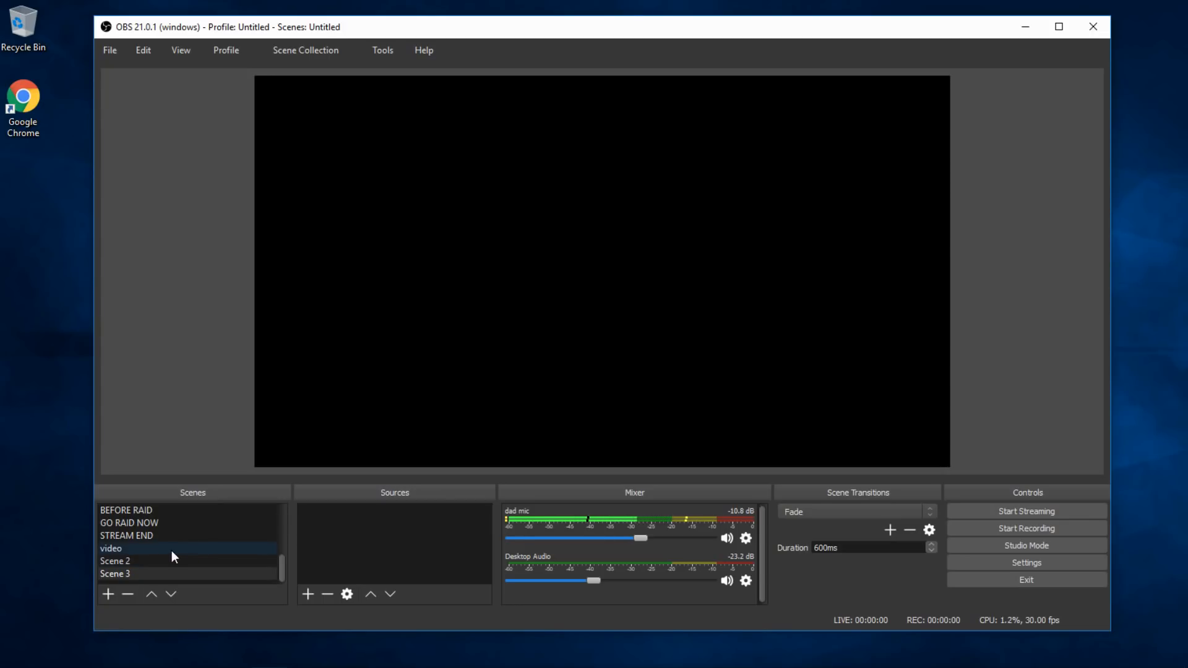
{"action": "left_click", "coordinate": [128, 536]}
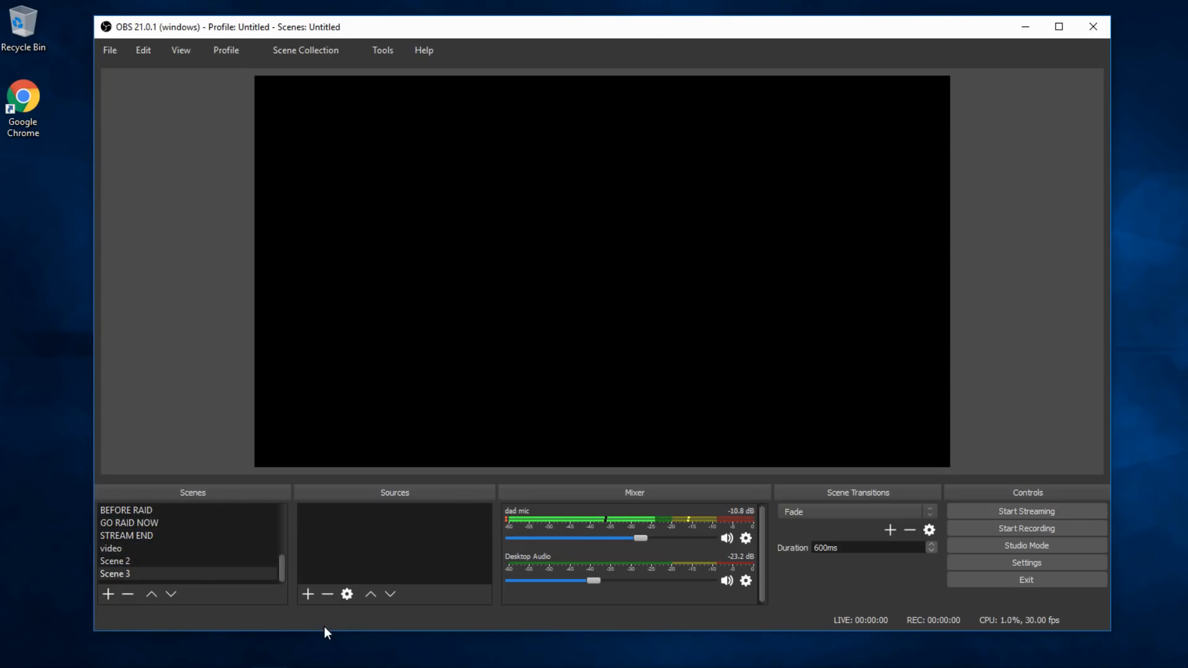
{"action": "mouse_move", "coordinate": [399, 567]}
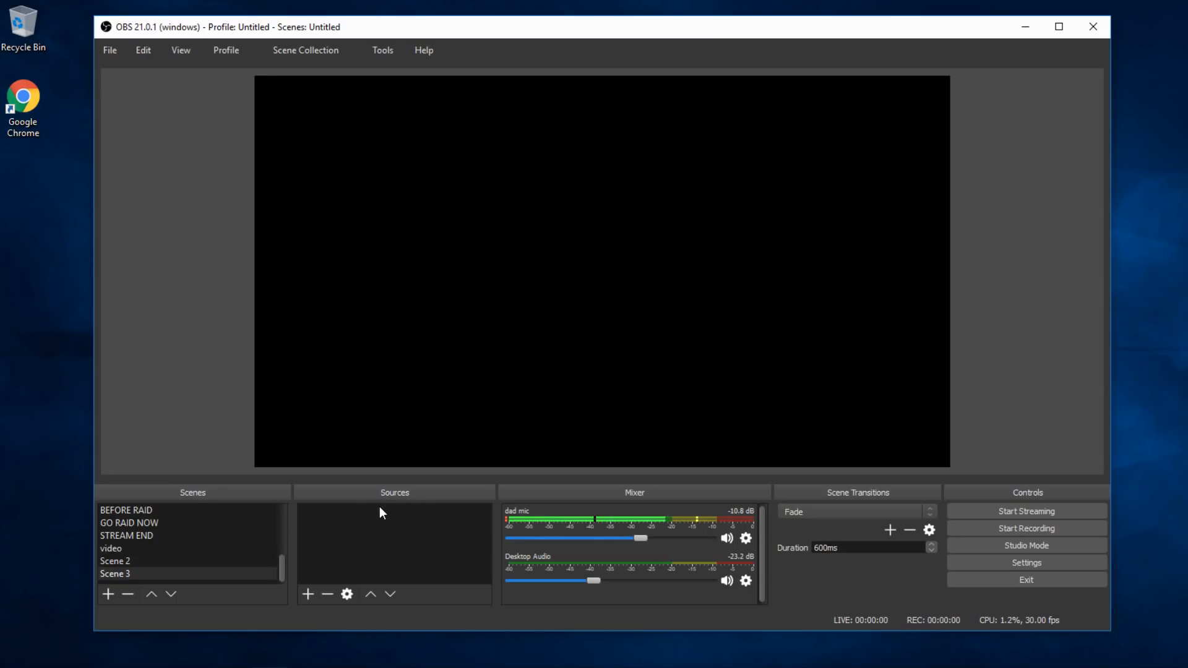
{"action": "left_click", "coordinate": [307, 594]}
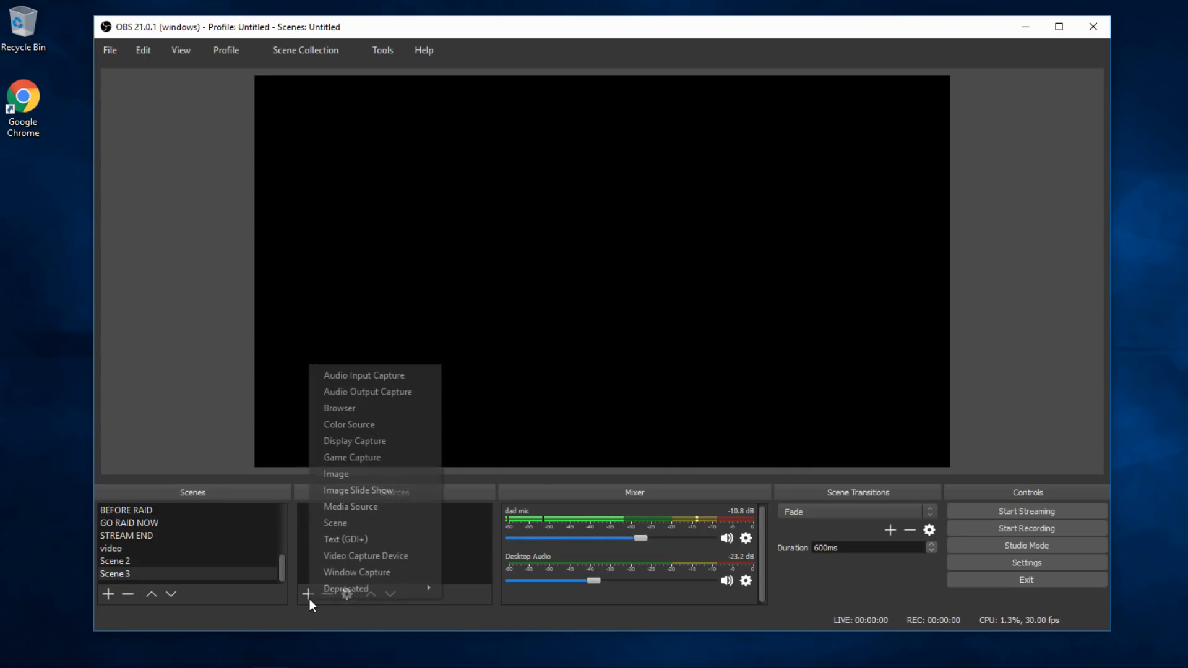
{"action": "mouse_move", "coordinate": [354, 440]}
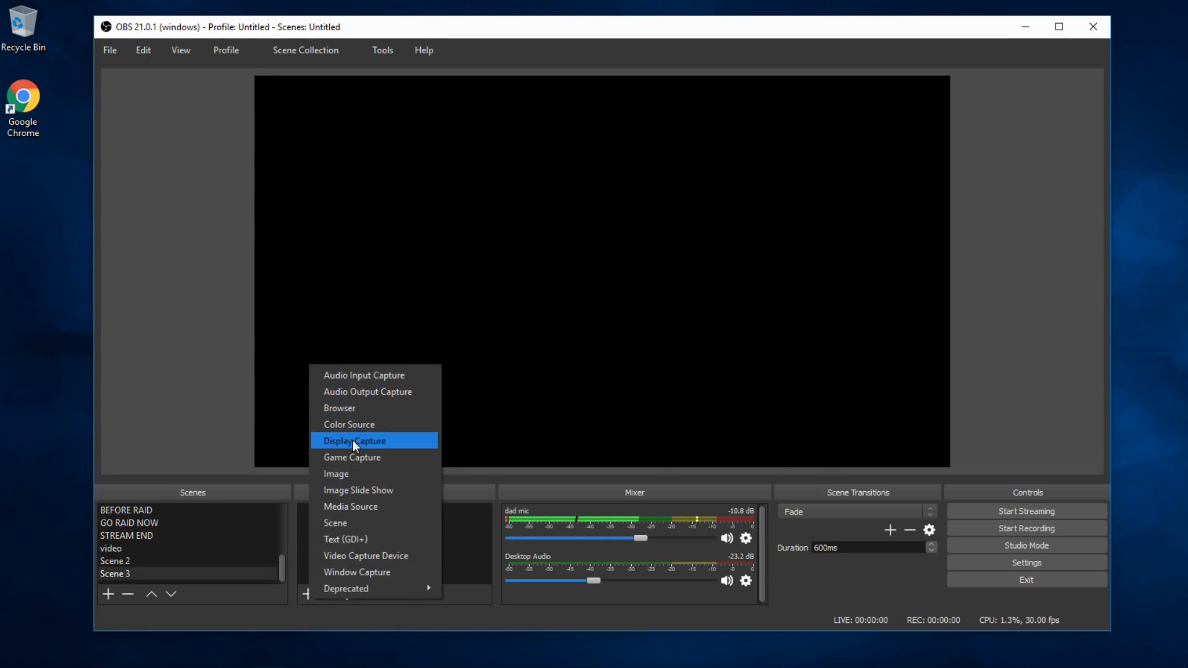
{"action": "mouse_move", "coordinate": [356, 572]}
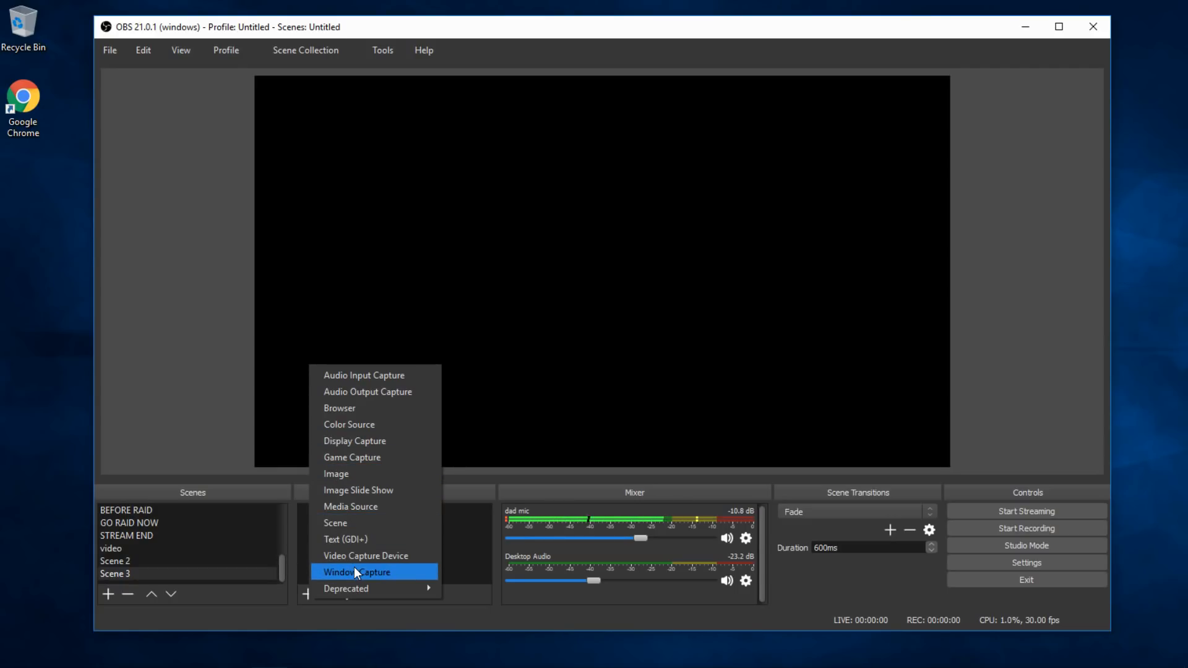
{"action": "mouse_move", "coordinate": [345, 589]}
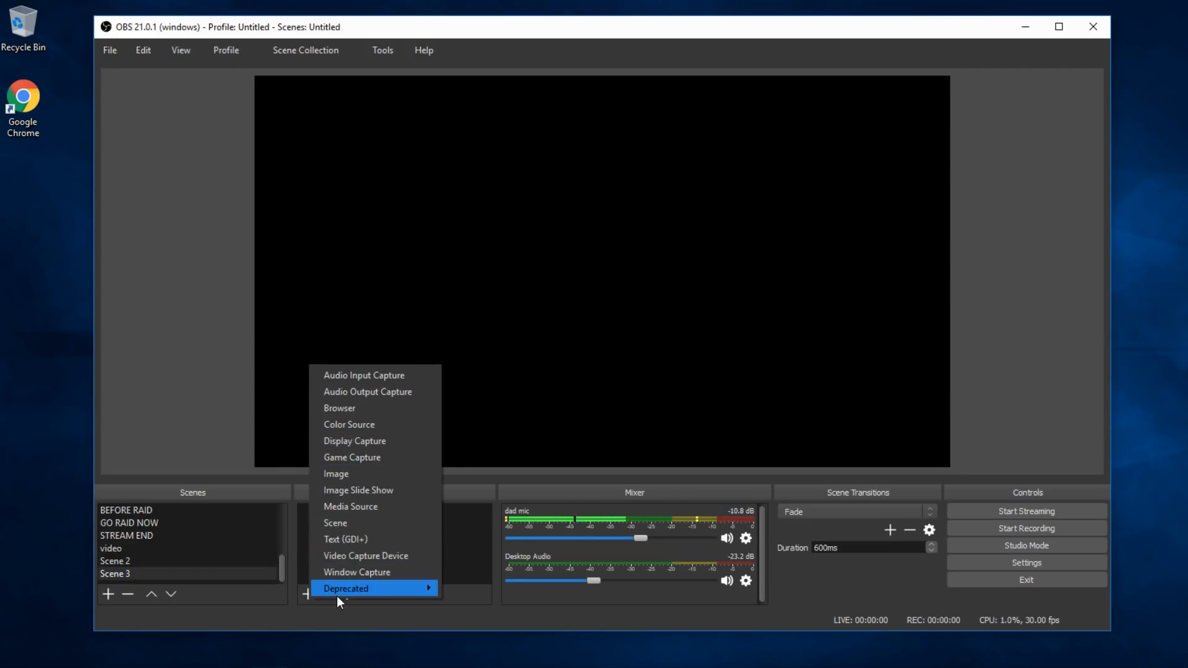
{"action": "mouse_move", "coordinate": [354, 441]}
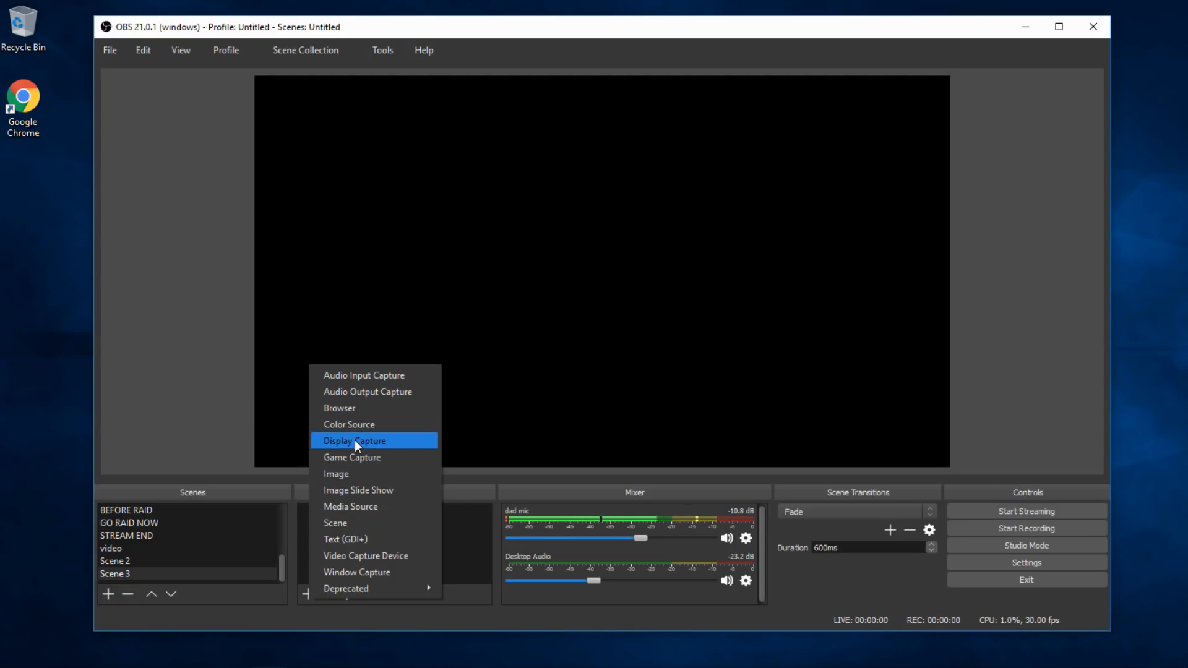
{"action": "mouse_move", "coordinate": [354, 556]}
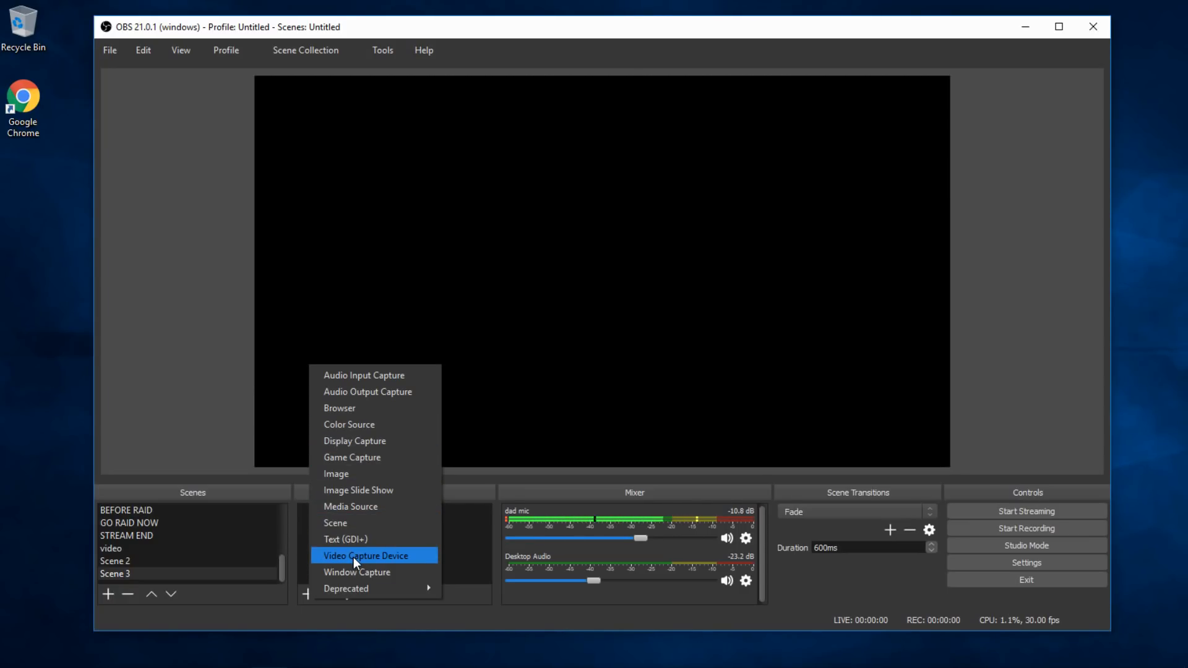
{"action": "mouse_move", "coordinate": [371, 473]}
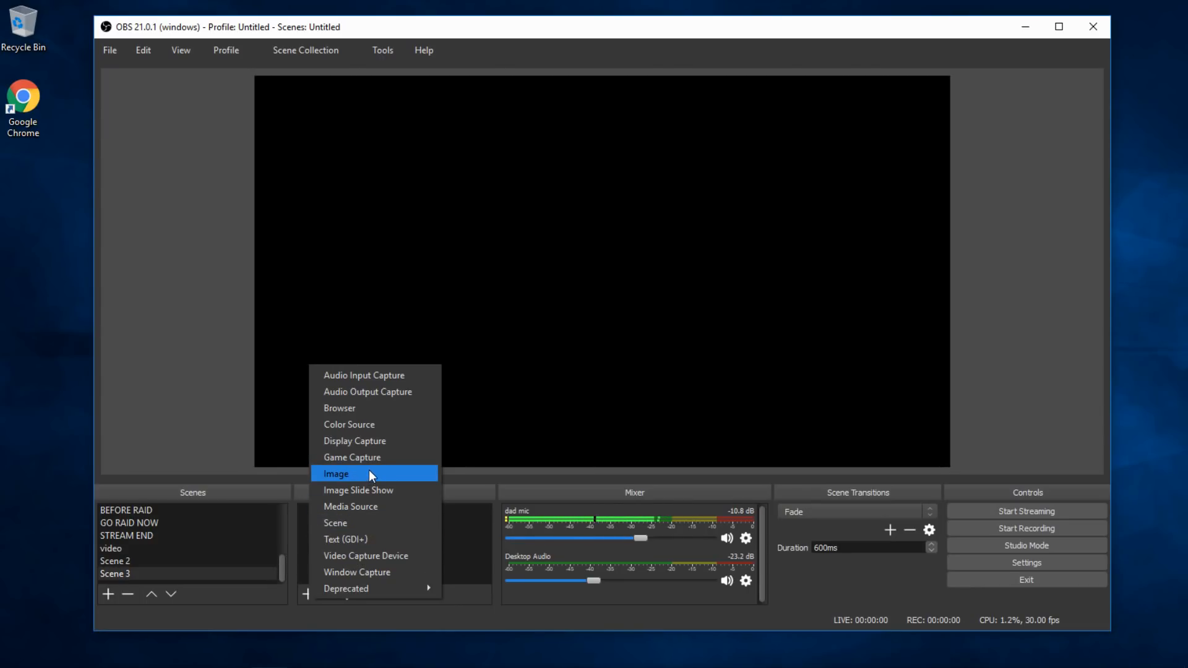
{"action": "mouse_move", "coordinate": [371, 456]}
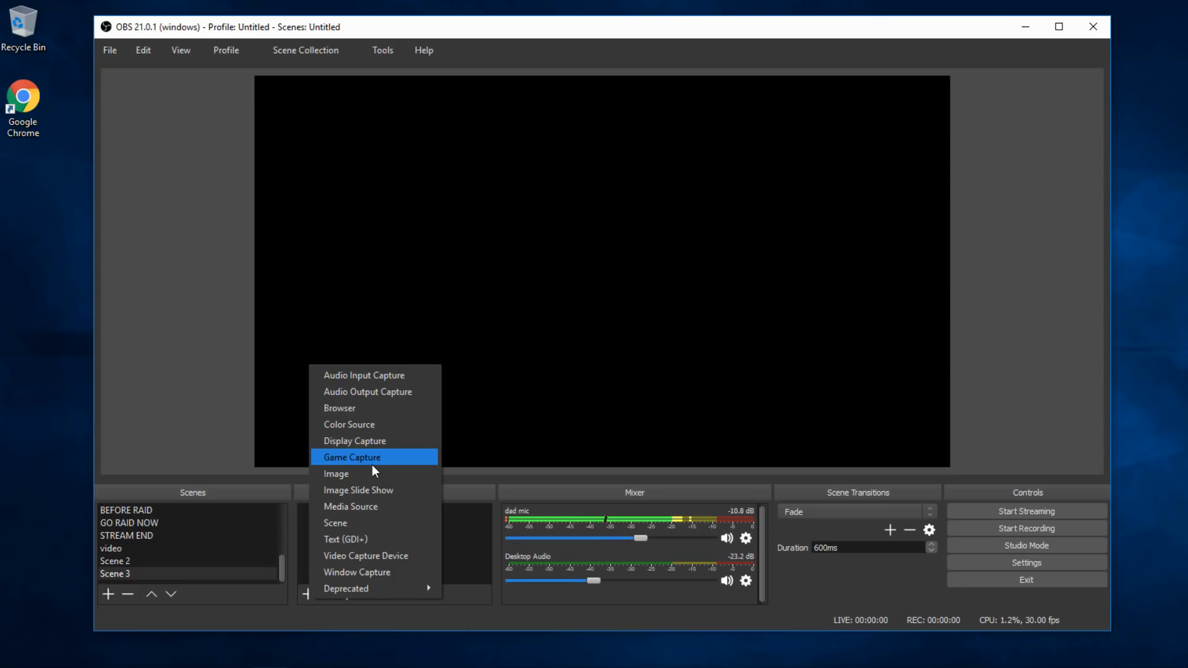
{"action": "mouse_move", "coordinate": [377, 441]}
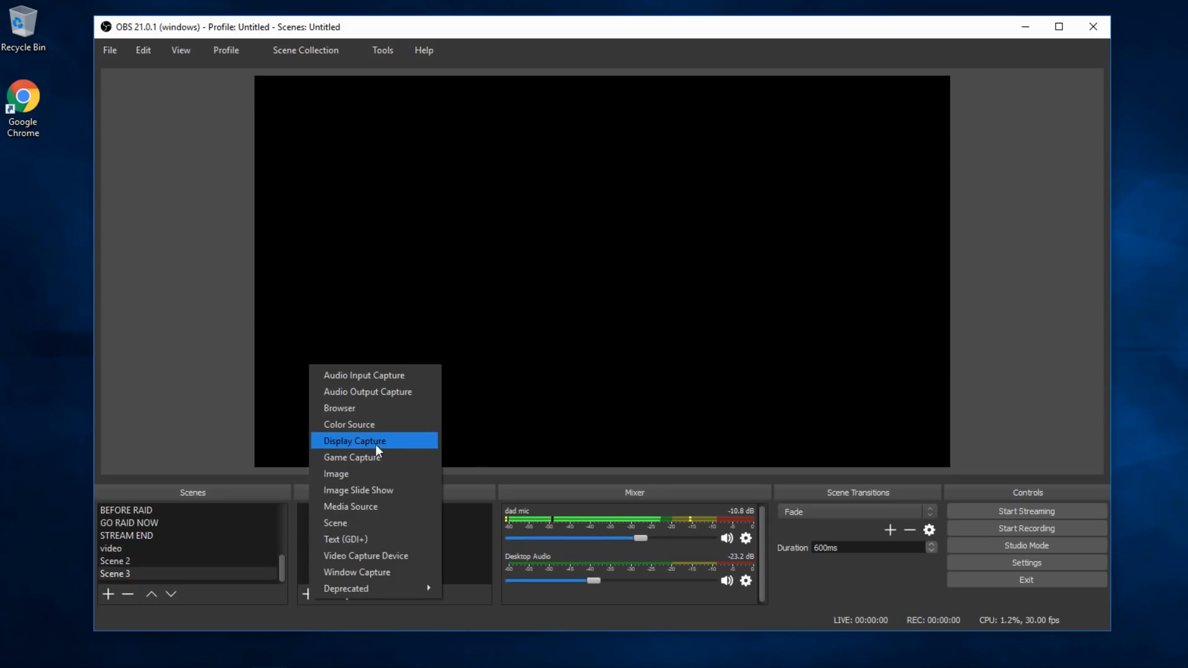
{"action": "left_click", "coordinate": [353, 441]}
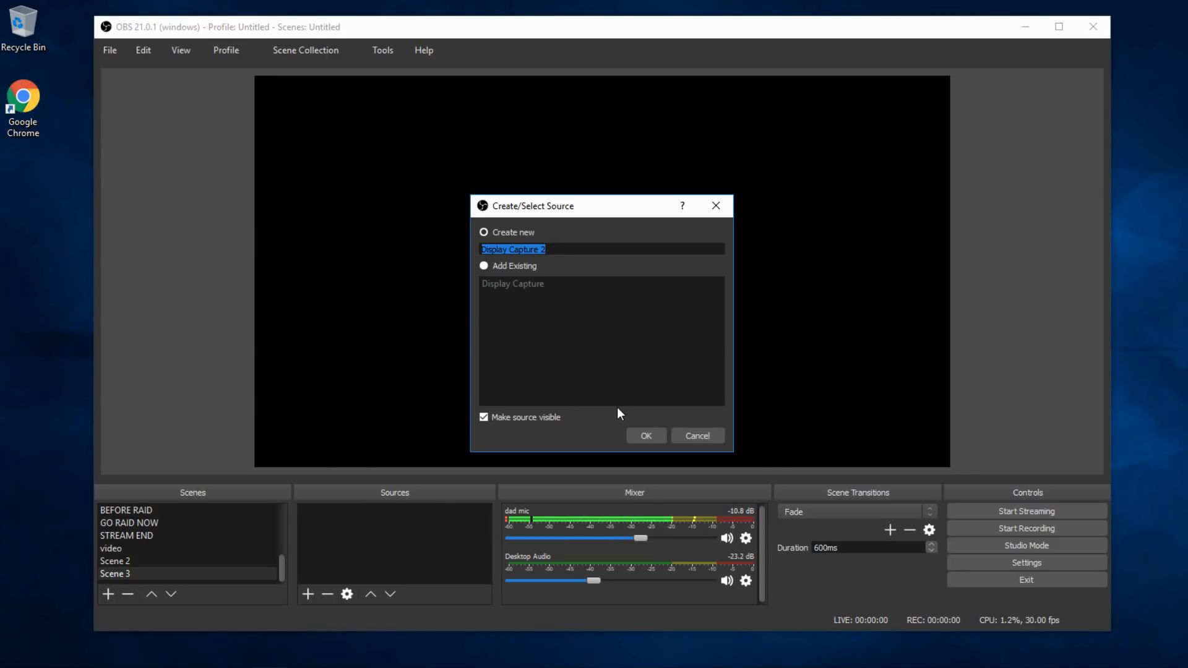
- Name the new display capture source 'my display' and create it
{"action": "type", "text": "my display"}
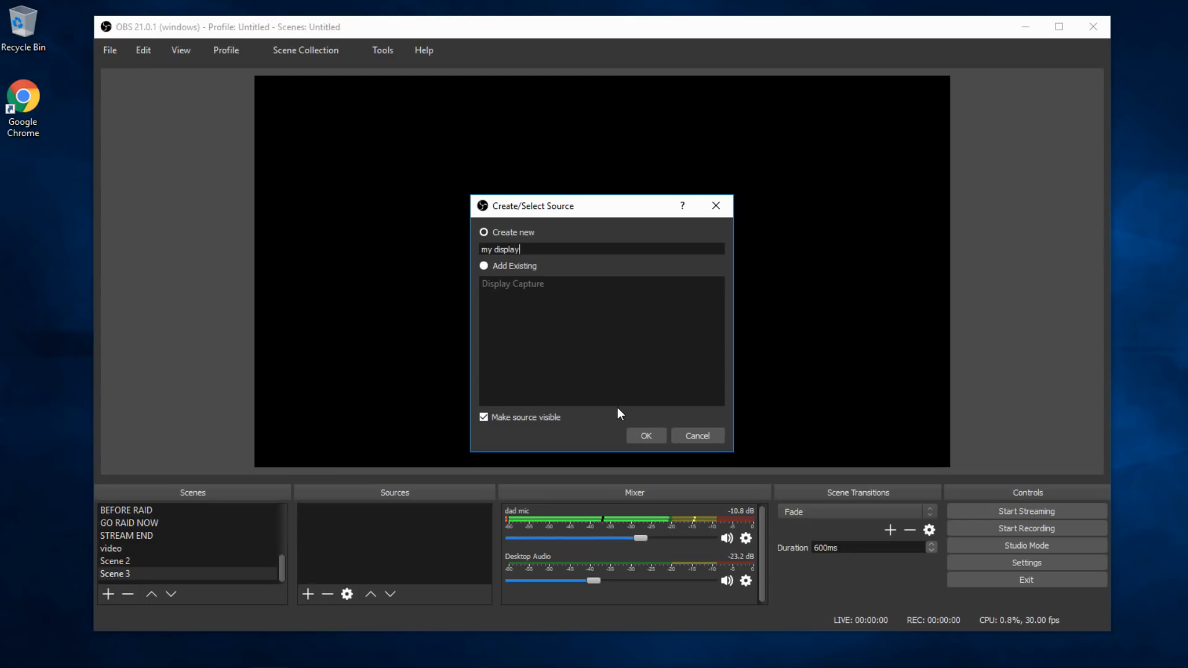
{"action": "left_click", "coordinate": [645, 435]}
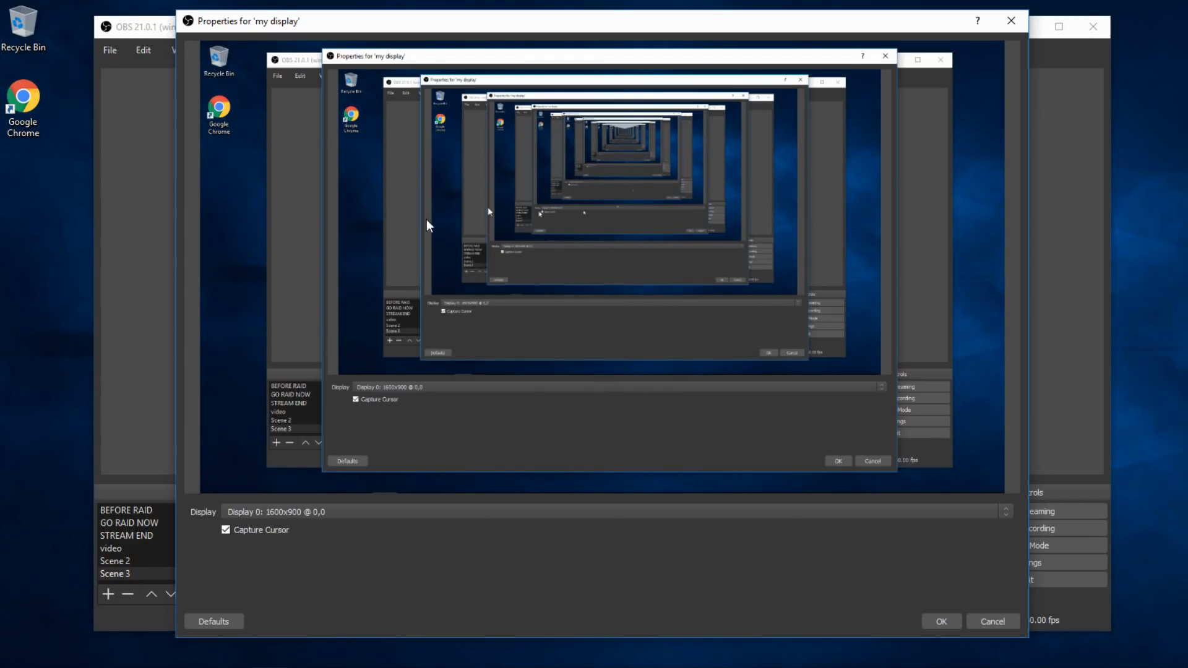
{"action": "mouse_move", "coordinate": [840, 410]}
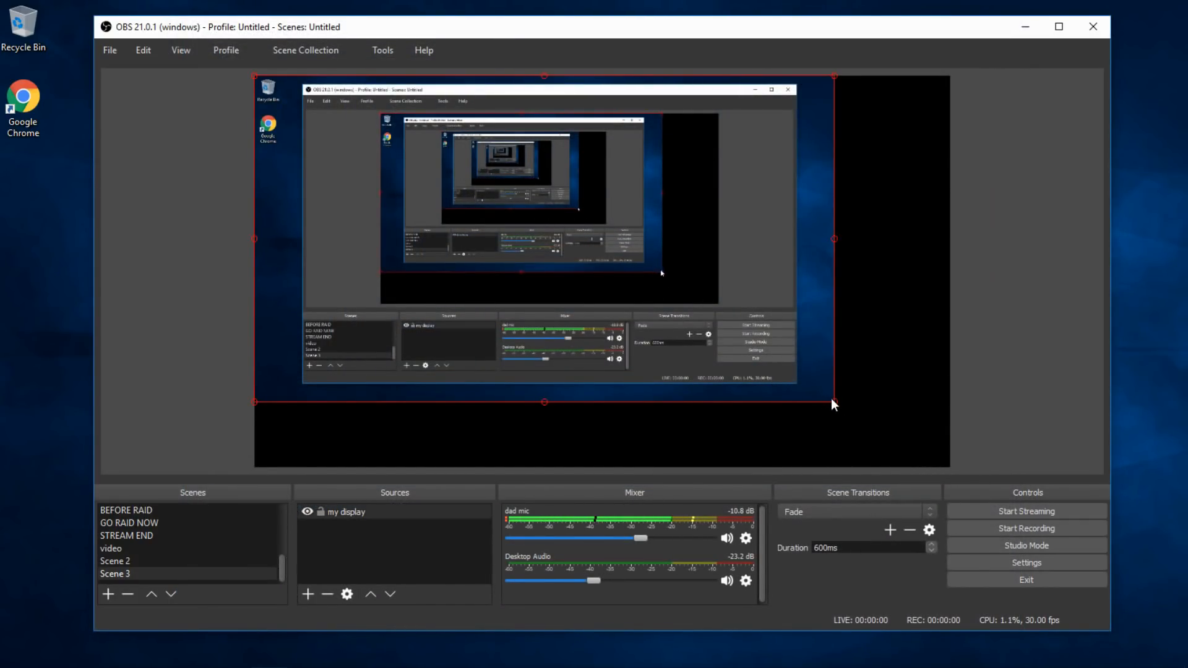
- Stretch the 'my display' source by its corner handle across the full canvas
{"action": "left_click_drag", "start_coordinate": [833, 405], "coordinate": [943, 466]}
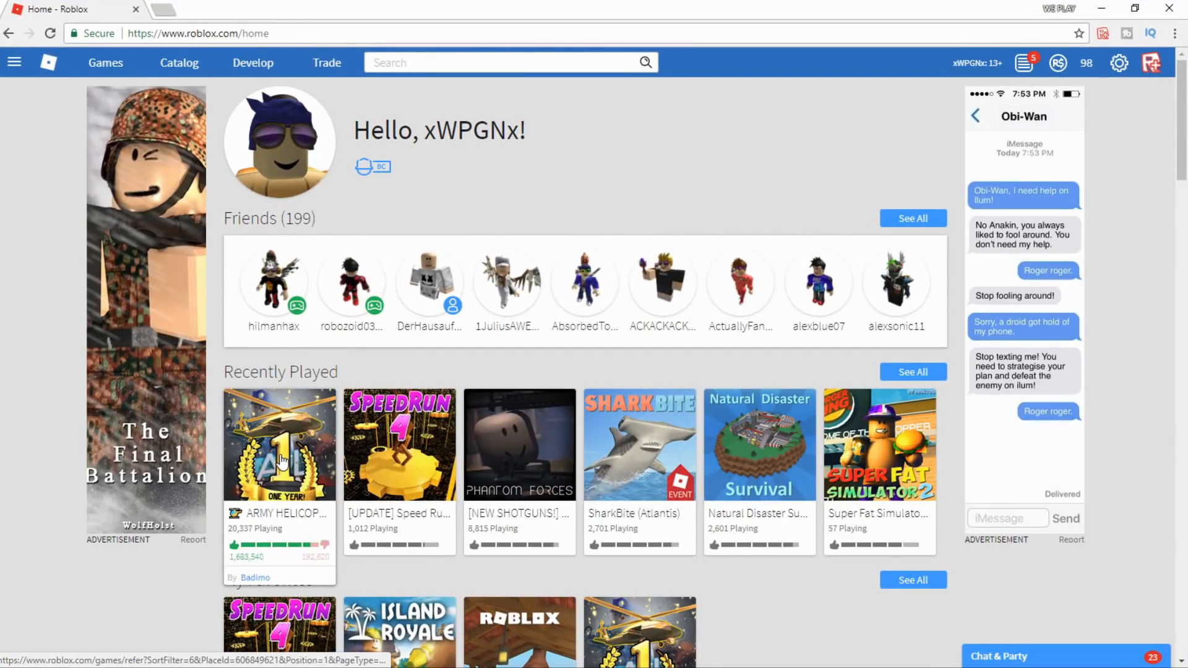
- Open the ARMY HELICOPTER! Jailbreak tile from Recently Played and scroll its page
{"action": "left_click", "coordinate": [279, 445]}
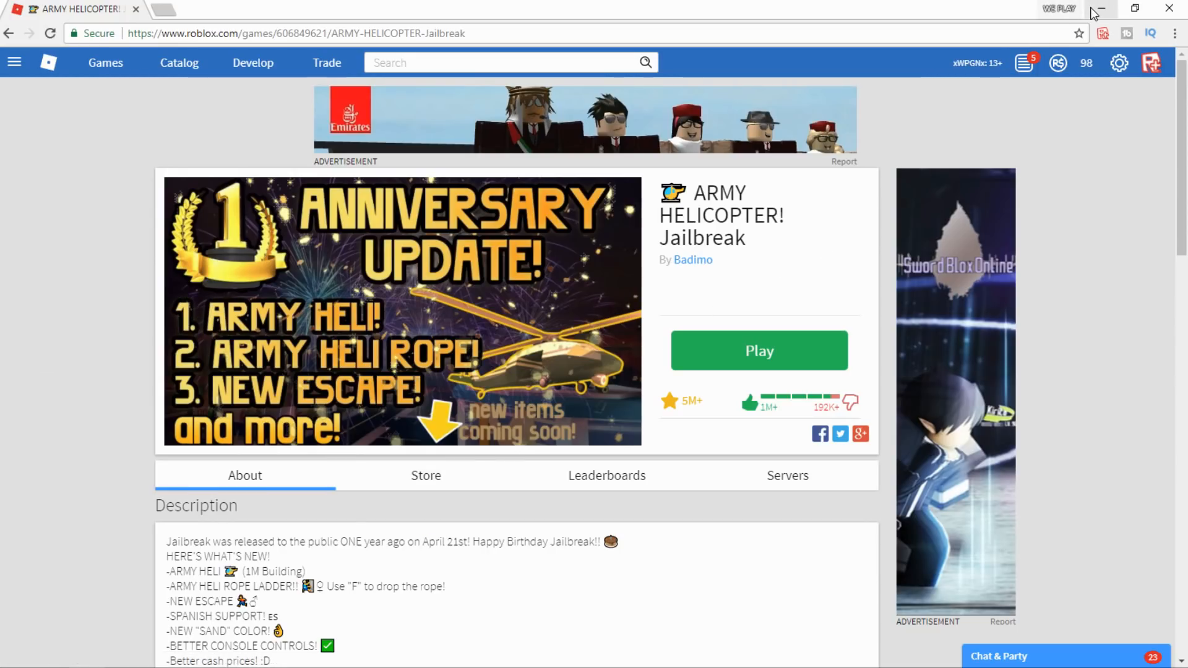
{"action": "scroll", "scroll_direction": "down", "scroll_amount": 3}
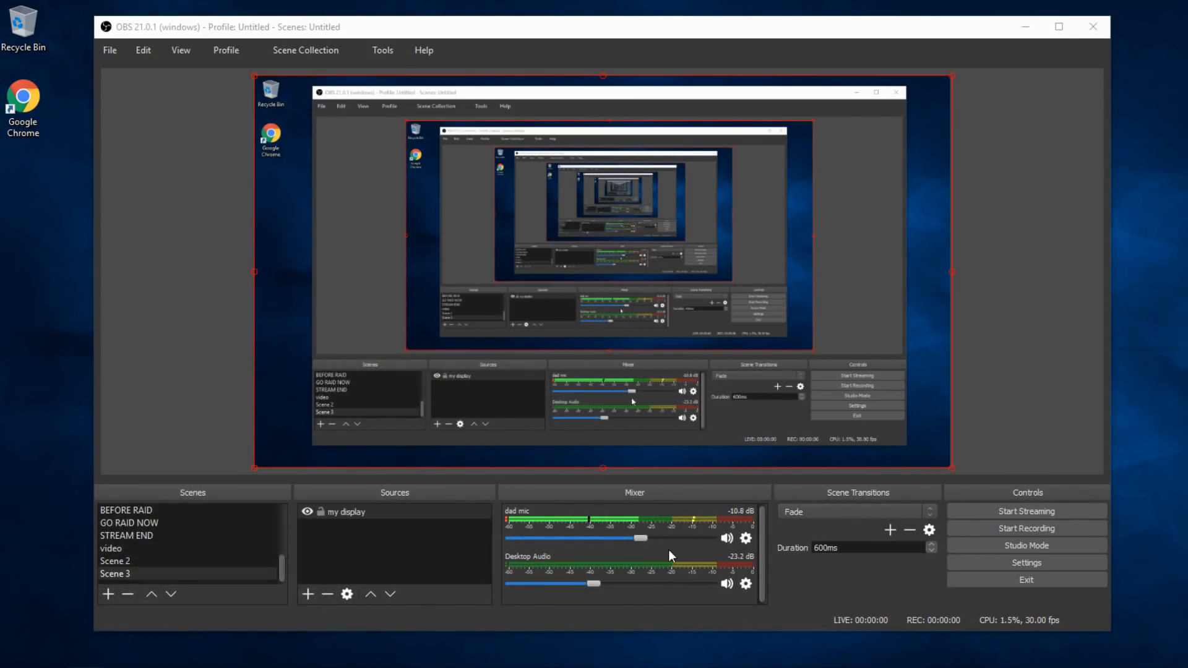
{"action": "mouse_move", "coordinate": [922, 319]}
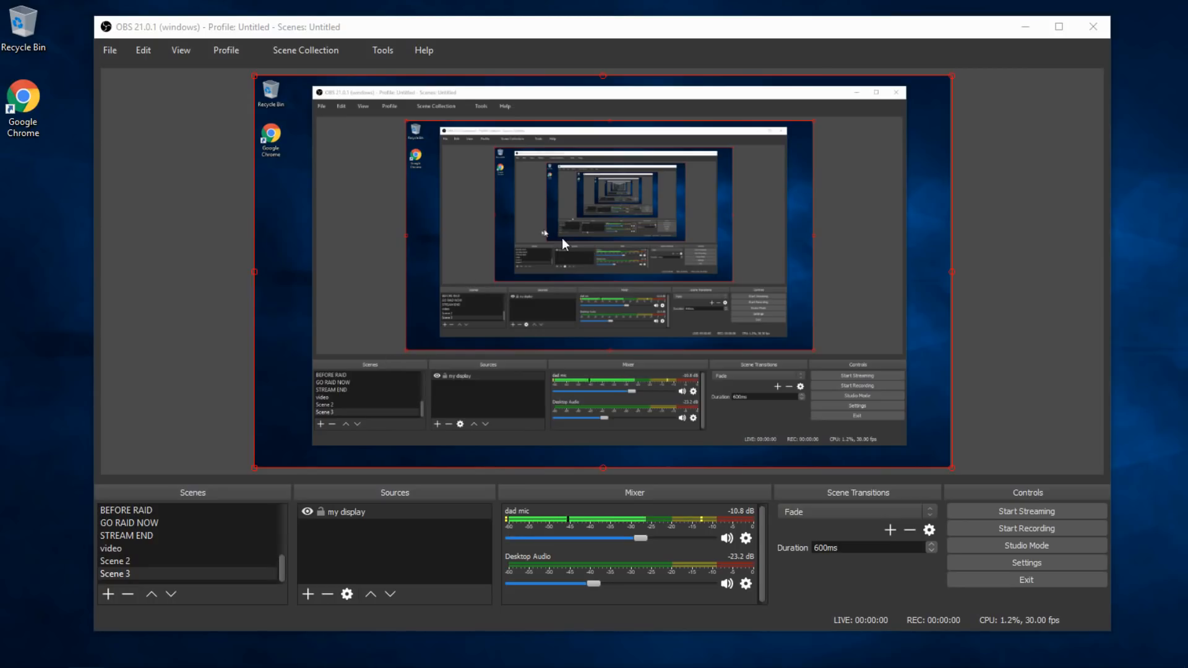
- Return to Chrome after confirming the capture fills the Scene 3 canvas
{"action": "left_click", "coordinate": [345, 512]}
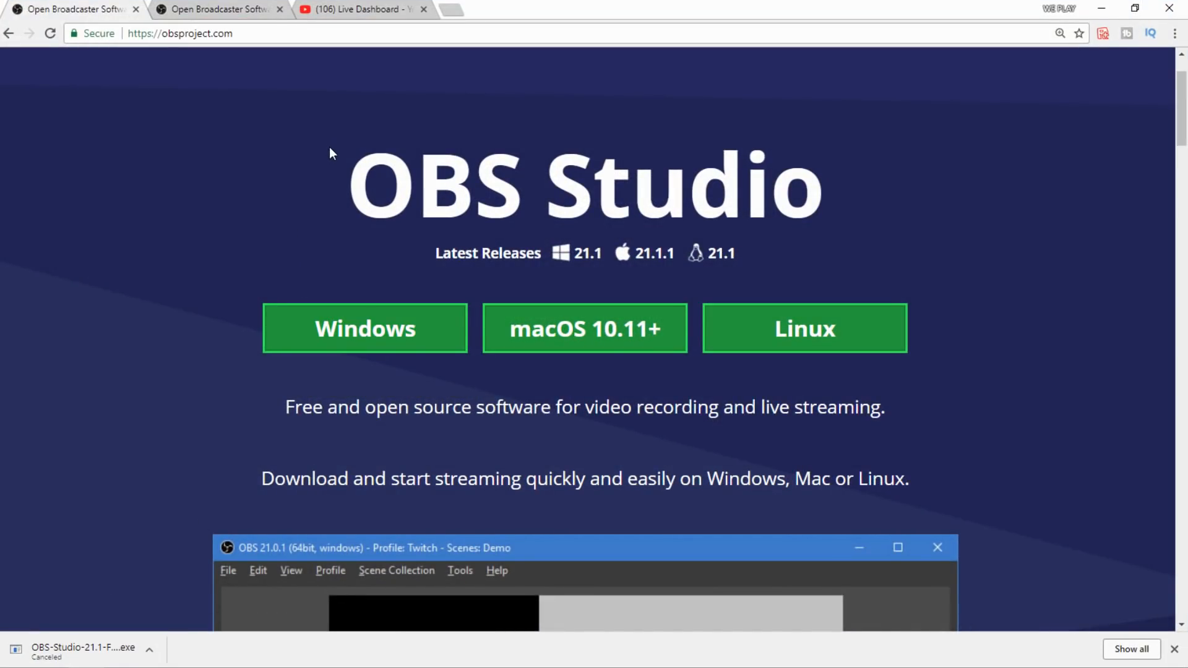
{"action": "mouse_move", "coordinate": [318, 64]}
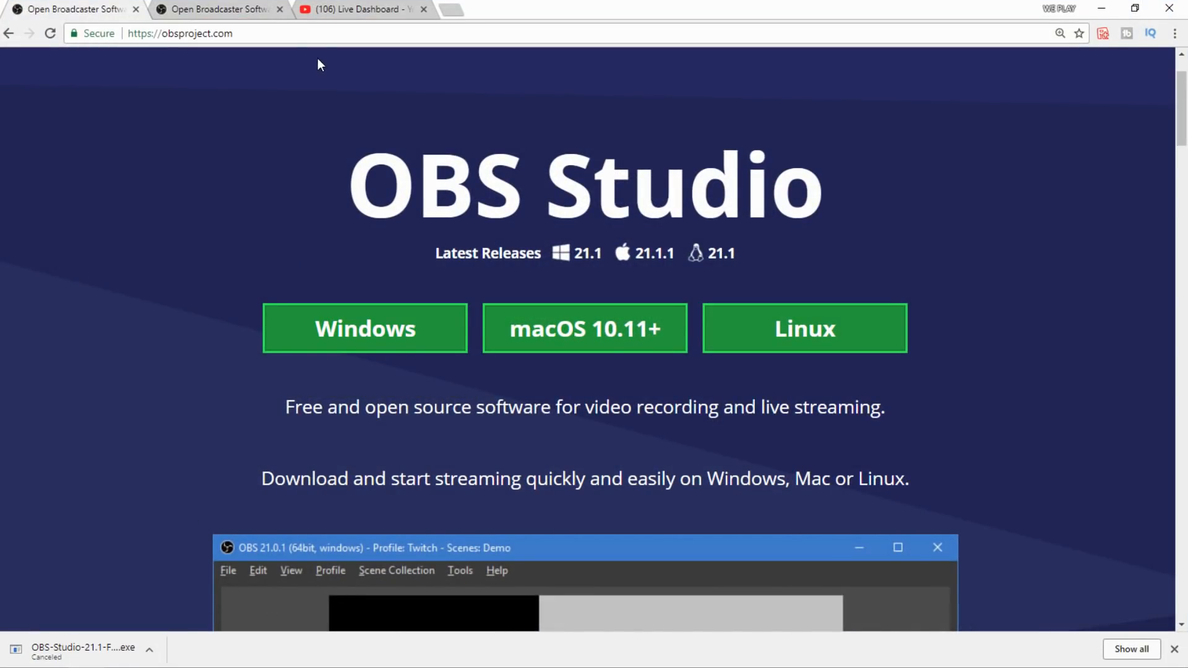
{"action": "left_click", "coordinate": [357, 9]}
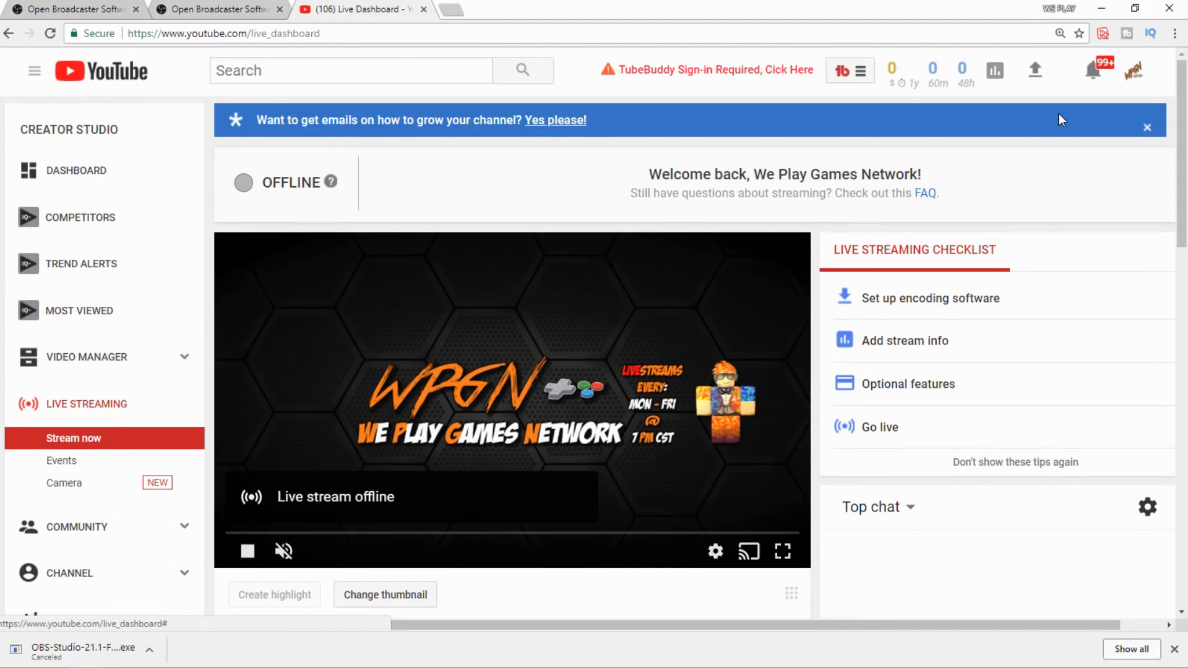
{"action": "left_click", "coordinate": [1131, 70]}
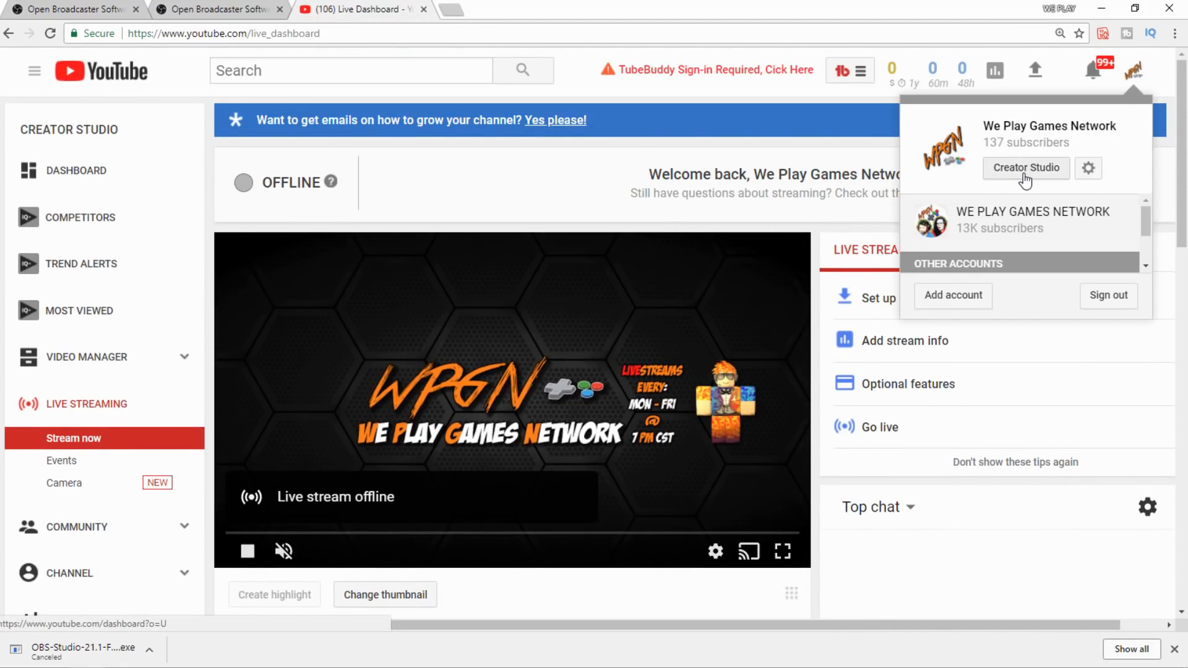
{"action": "left_click", "coordinate": [1024, 167]}
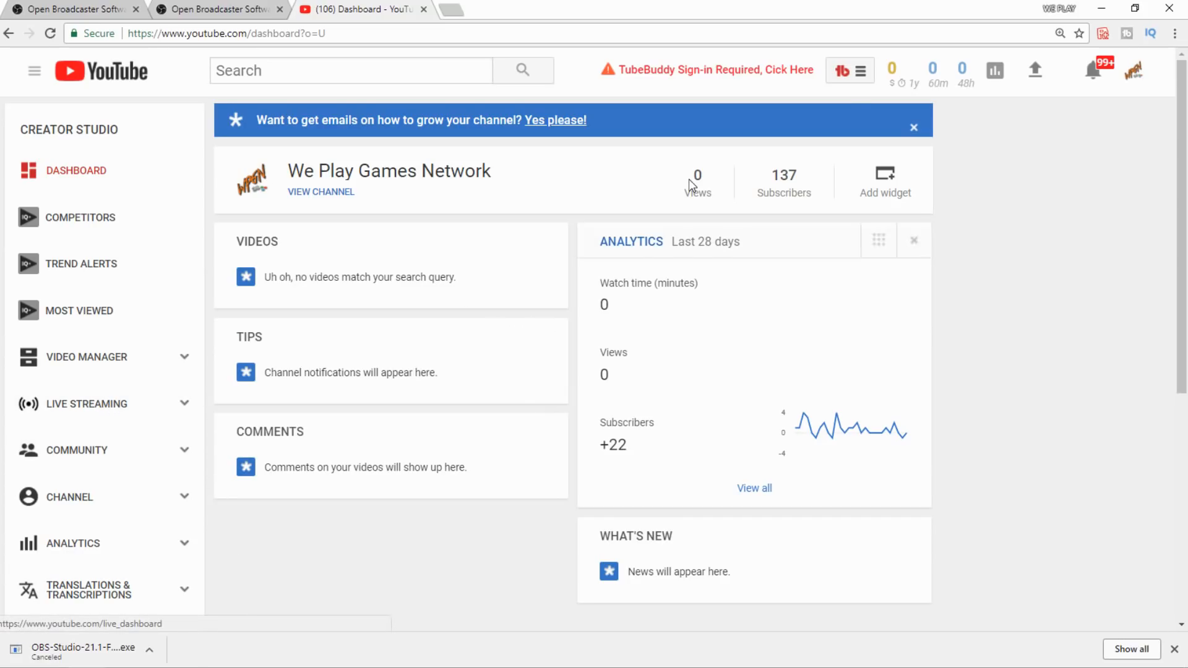
{"action": "mouse_move", "coordinate": [611, 231]}
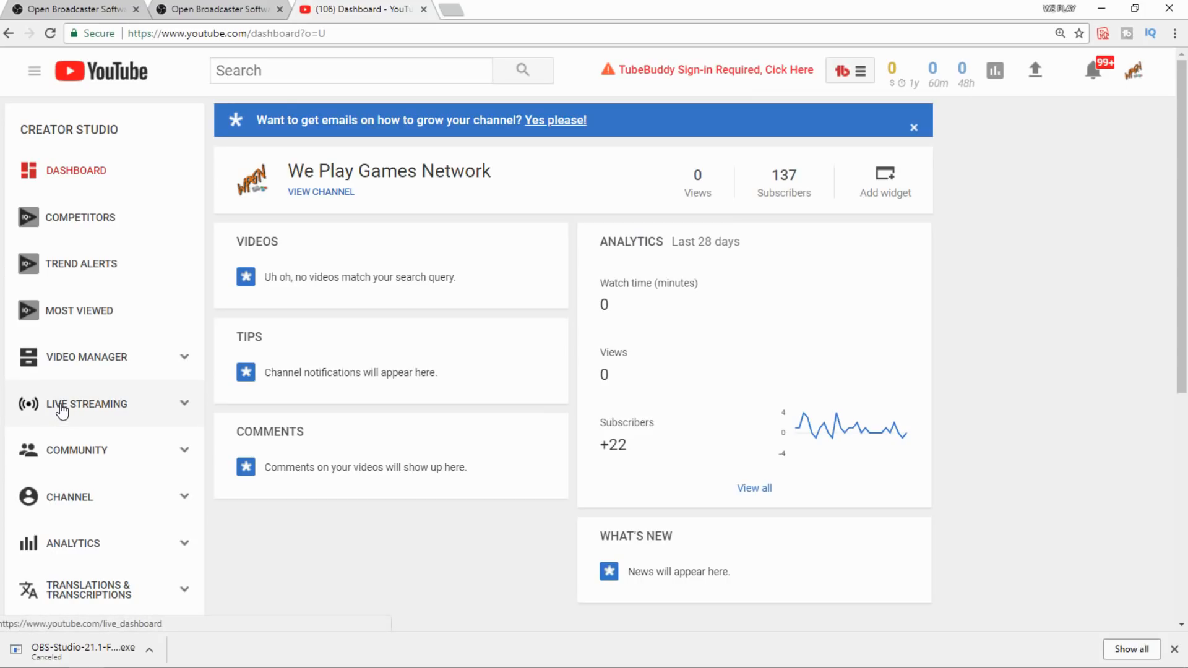
{"action": "left_click", "coordinate": [87, 402]}
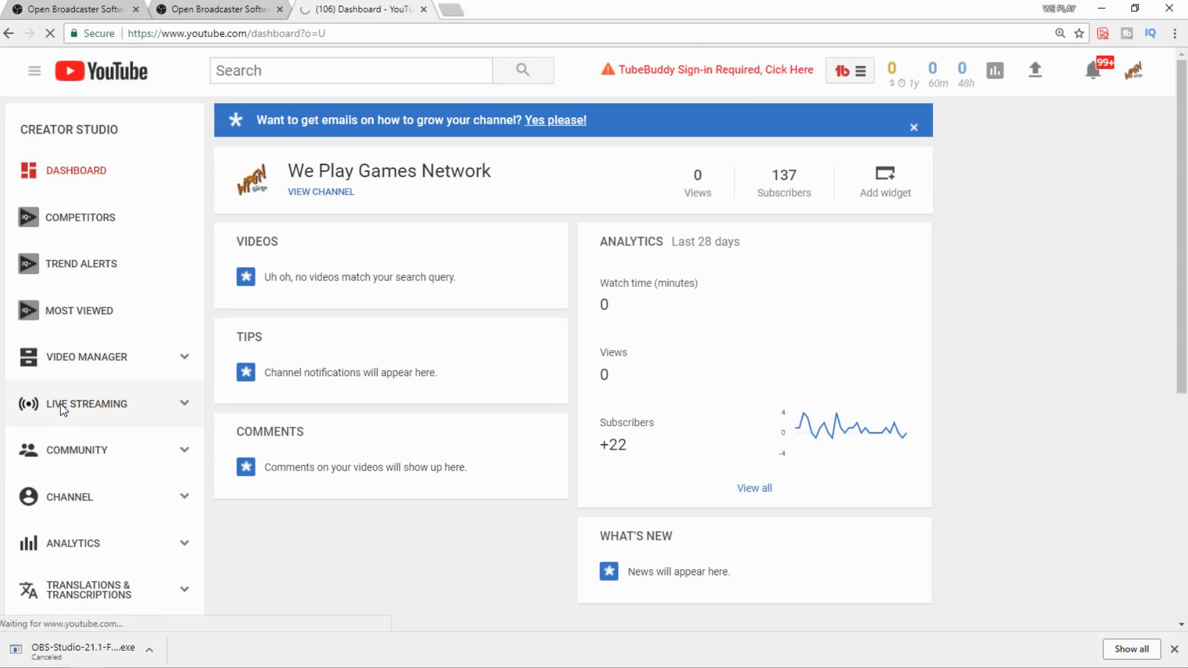
{"action": "left_click", "coordinate": [86, 404]}
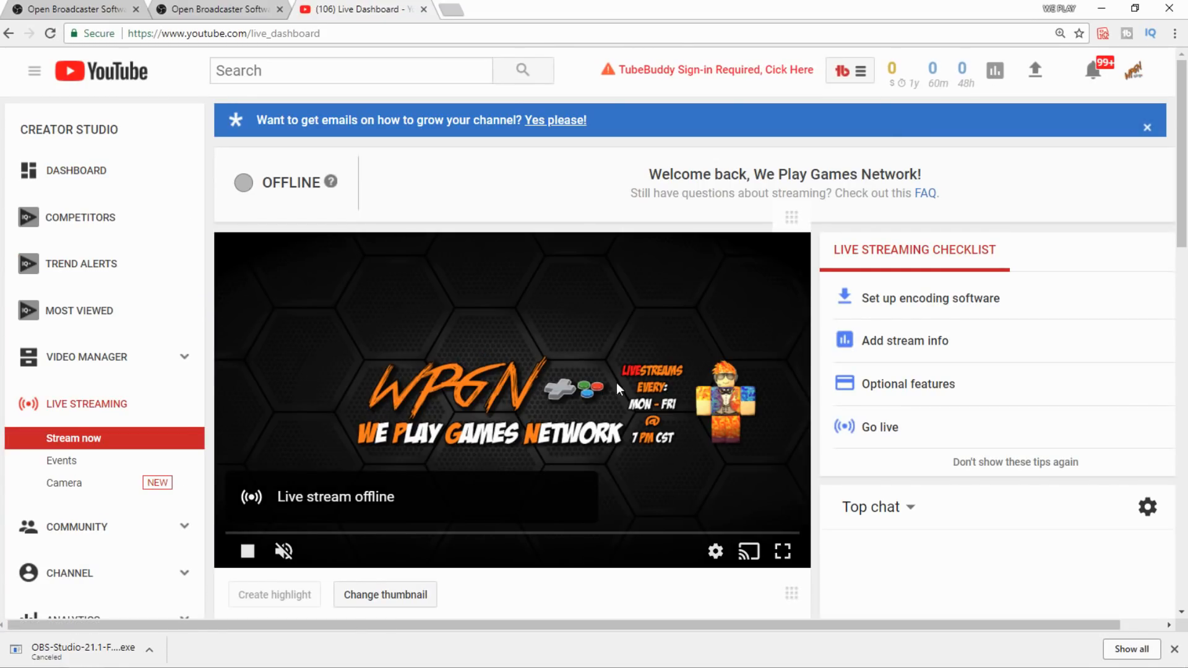
- Scroll the Live Dashboard down to Encoder Setup's Server URL and stream key
{"action": "scroll", "scroll_direction": "down", "scroll_amount": 3}
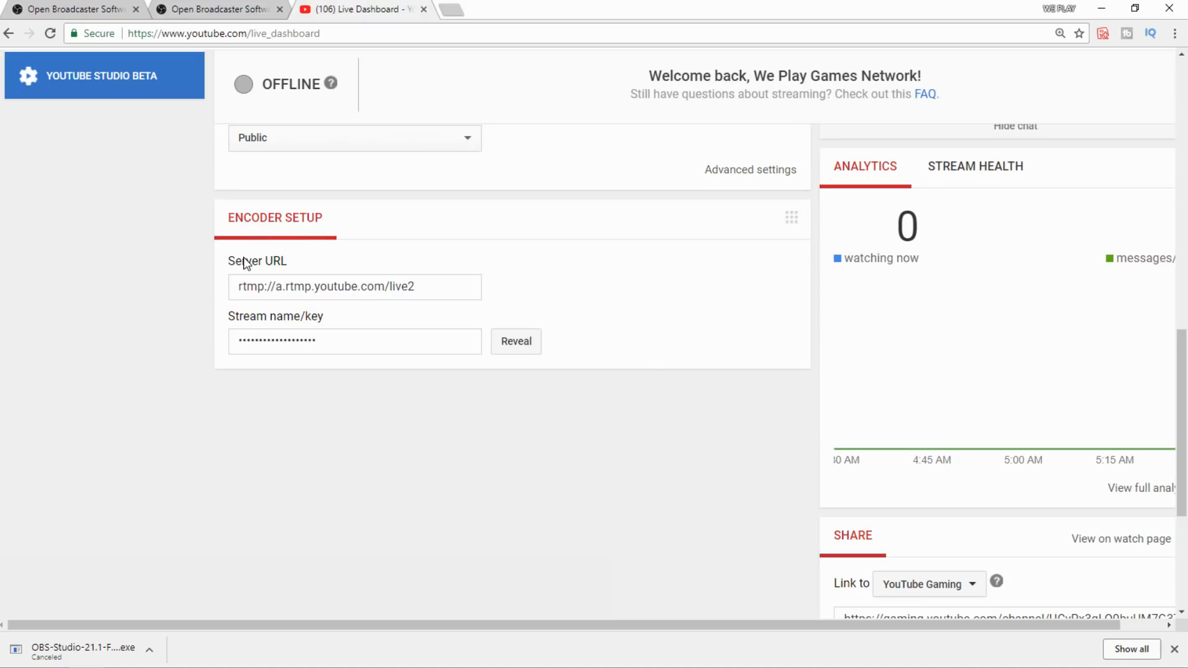
{"action": "mouse_move", "coordinate": [273, 324]}
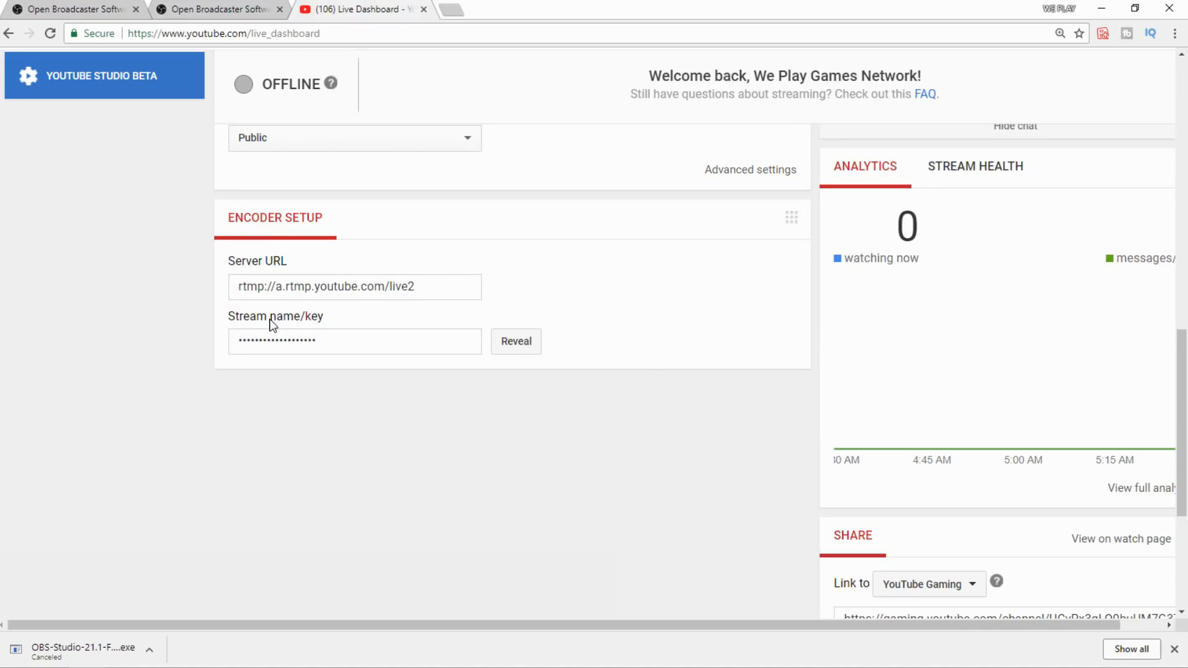
{"action": "mouse_move", "coordinate": [281, 331]}
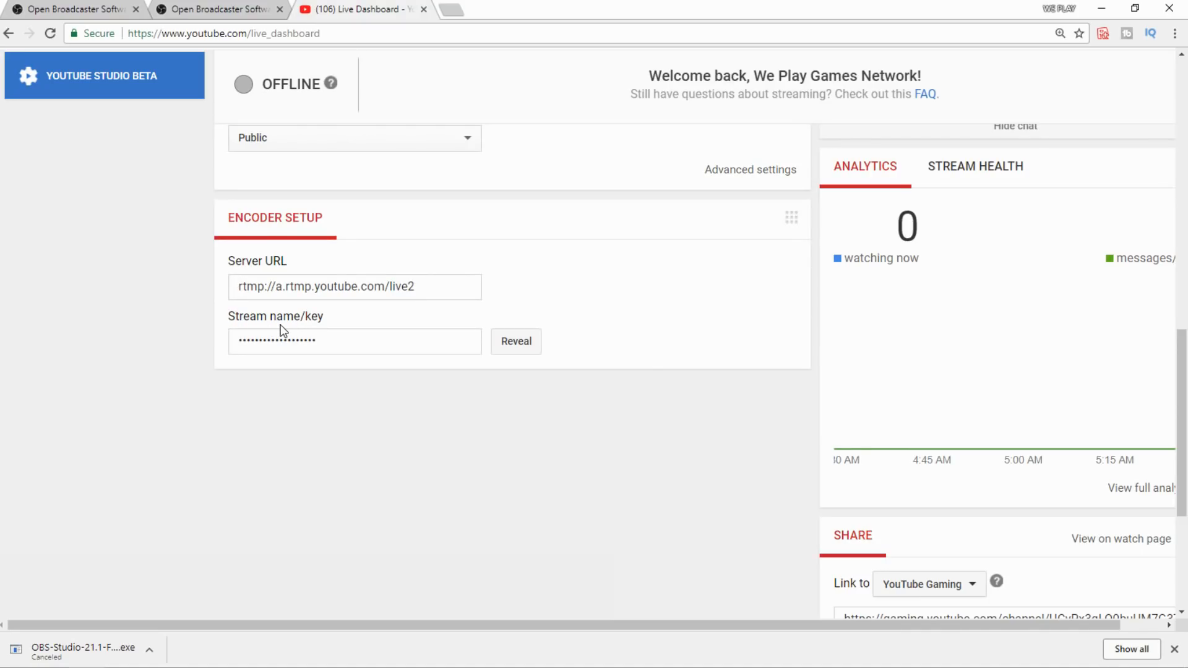
{"action": "mouse_move", "coordinate": [318, 368]}
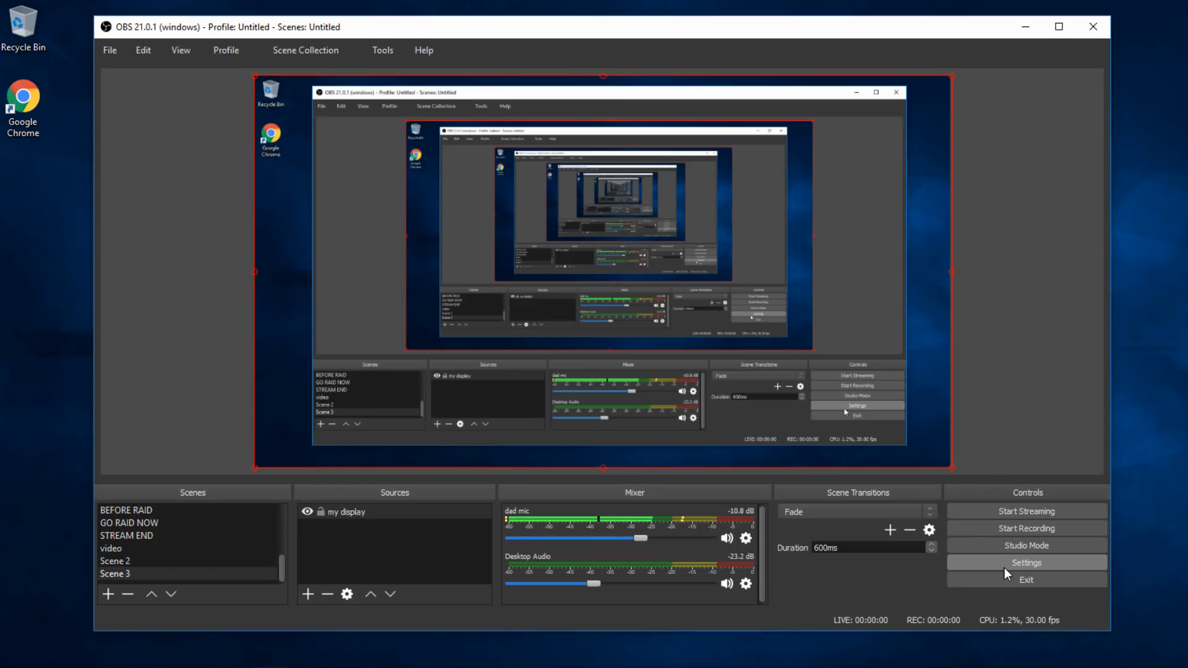
- Choose YouTube / YouTube Gaming as the stream service, replace the stream key, and save
{"action": "left_click", "coordinate": [1025, 563]}
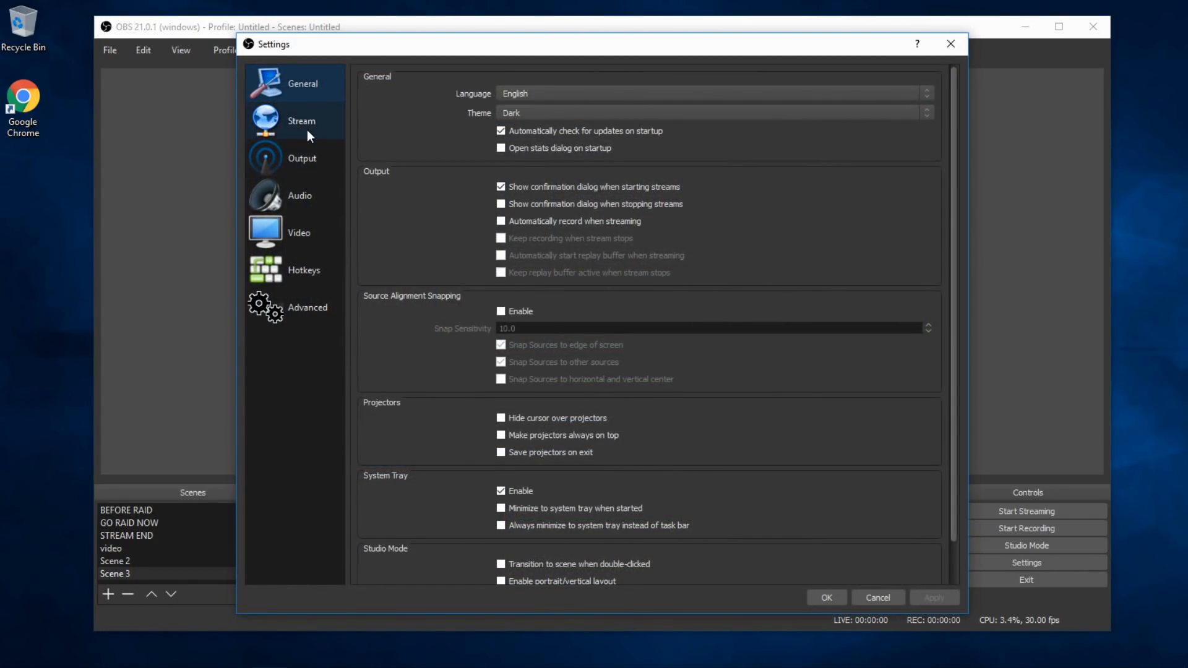
{"action": "left_click", "coordinate": [300, 121]}
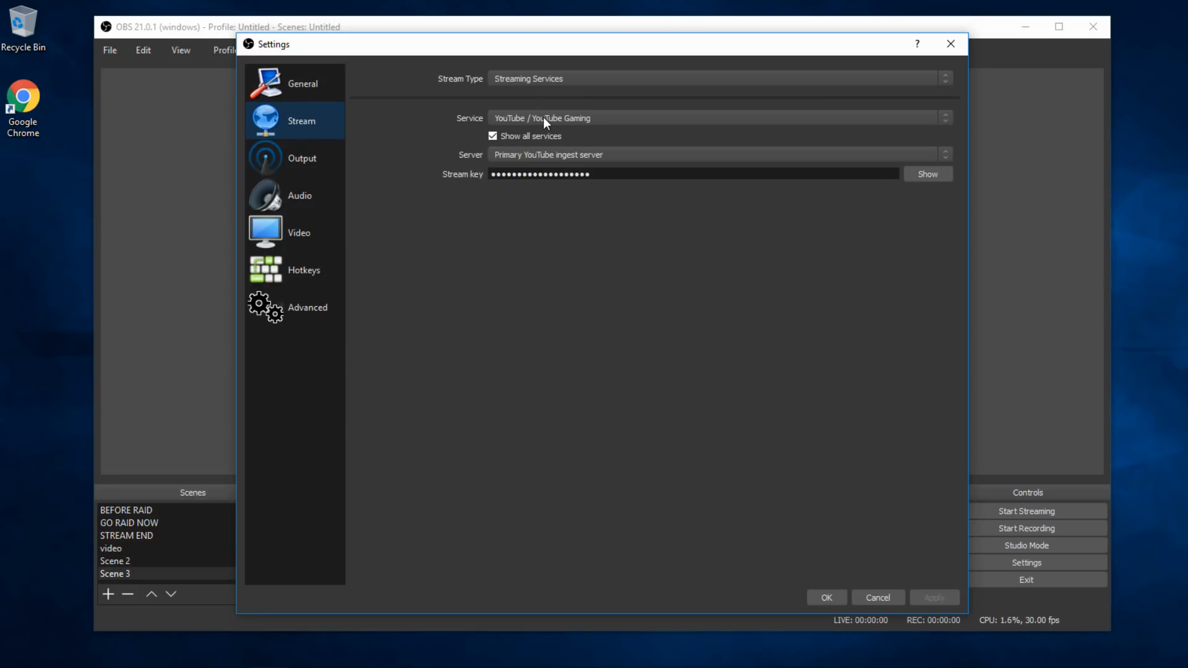
{"action": "left_click", "coordinate": [715, 117]}
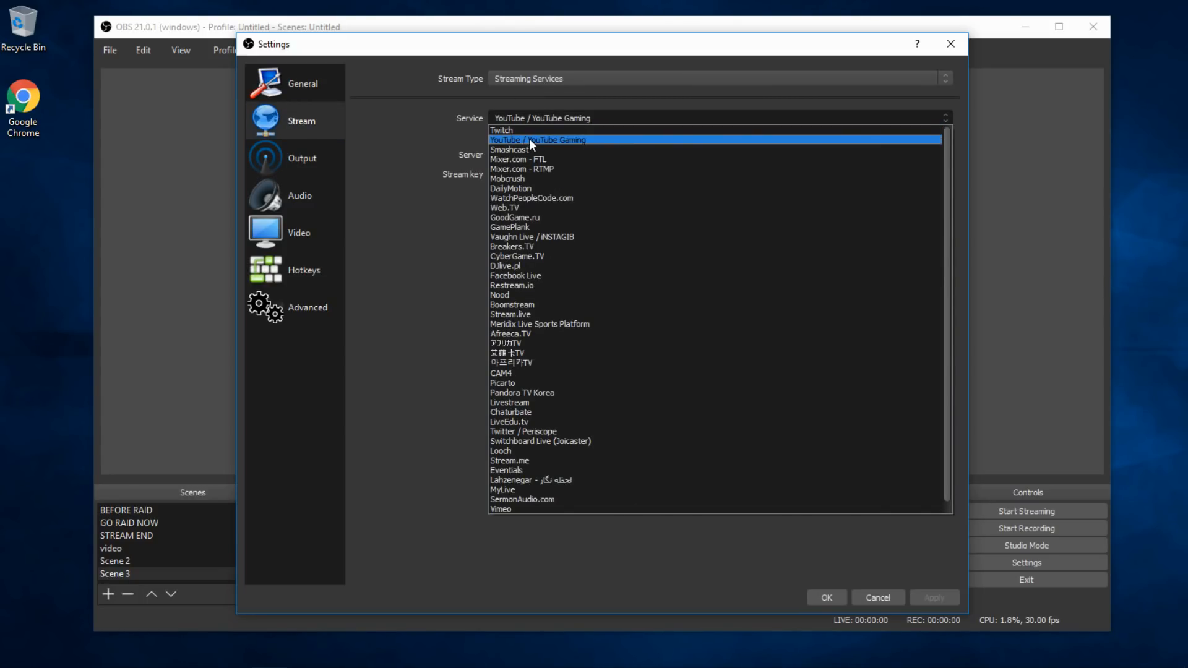
{"action": "left_click", "coordinate": [537, 139]}
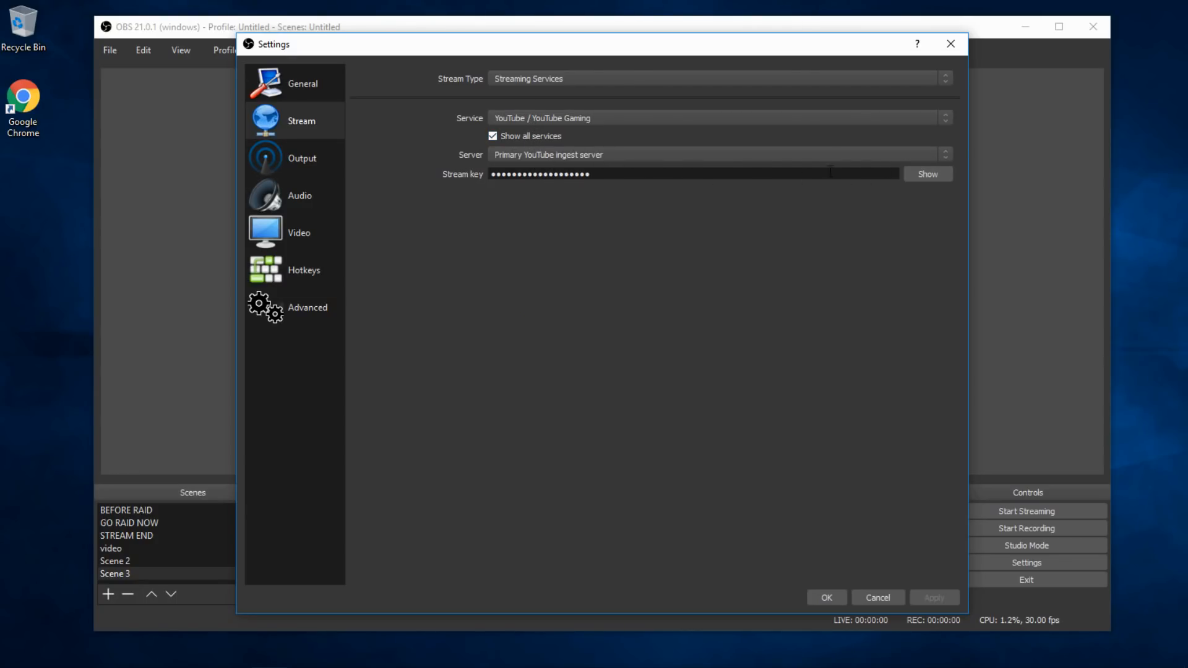
{"action": "triple_click", "coordinate": [539, 174]}
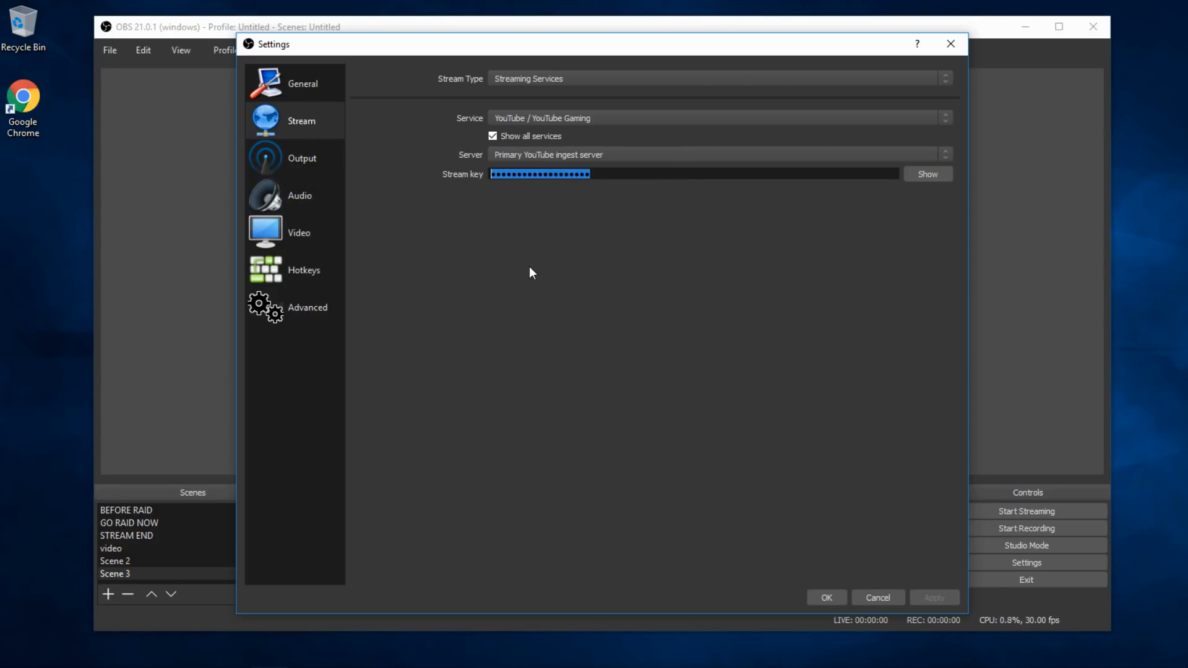
{"action": "mouse_move", "coordinate": [533, 290]}
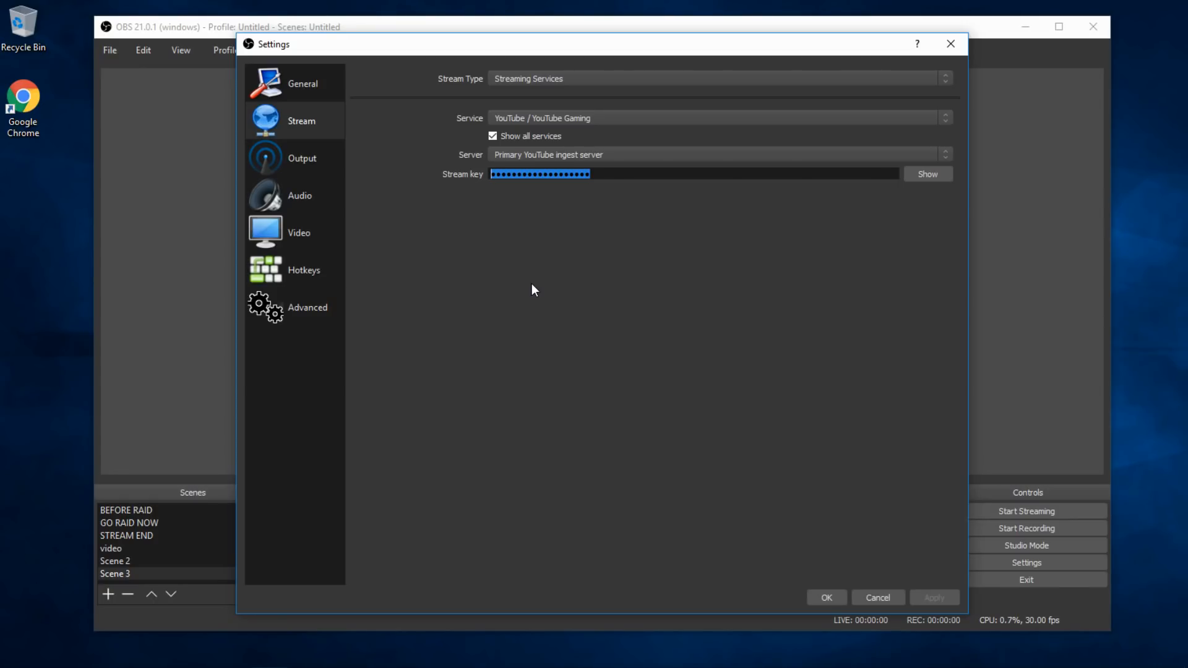
{"action": "mouse_move", "coordinate": [823, 612]}
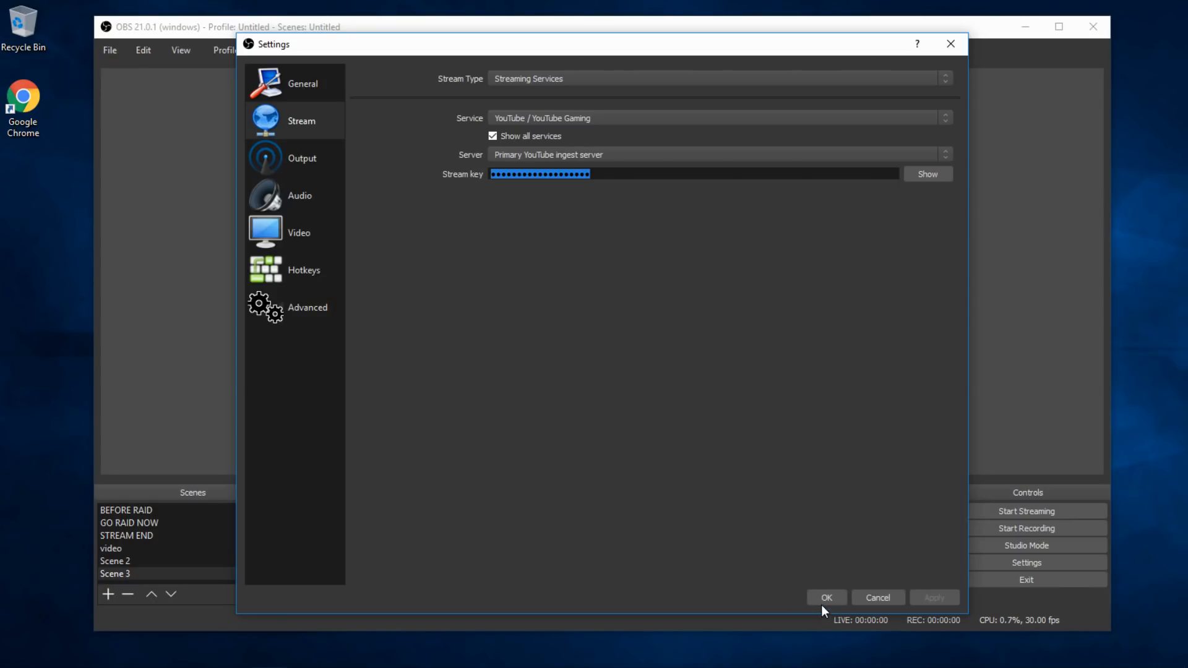
{"action": "left_click", "coordinate": [824, 597]}
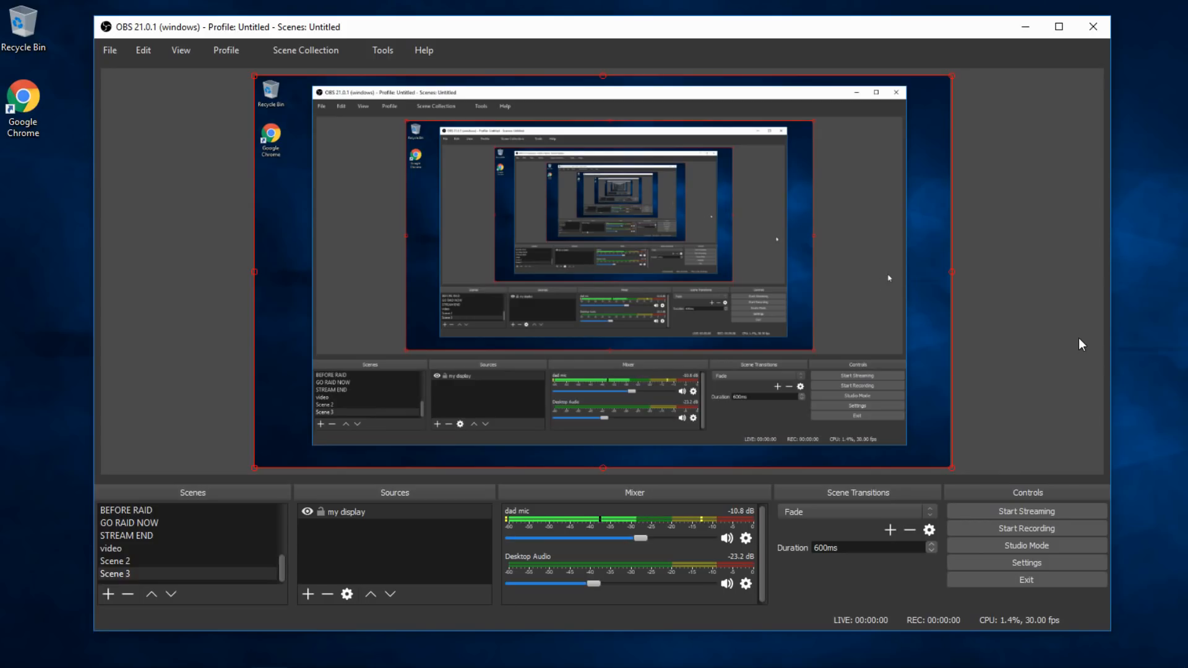
{"action": "left_click", "coordinate": [115, 560]}
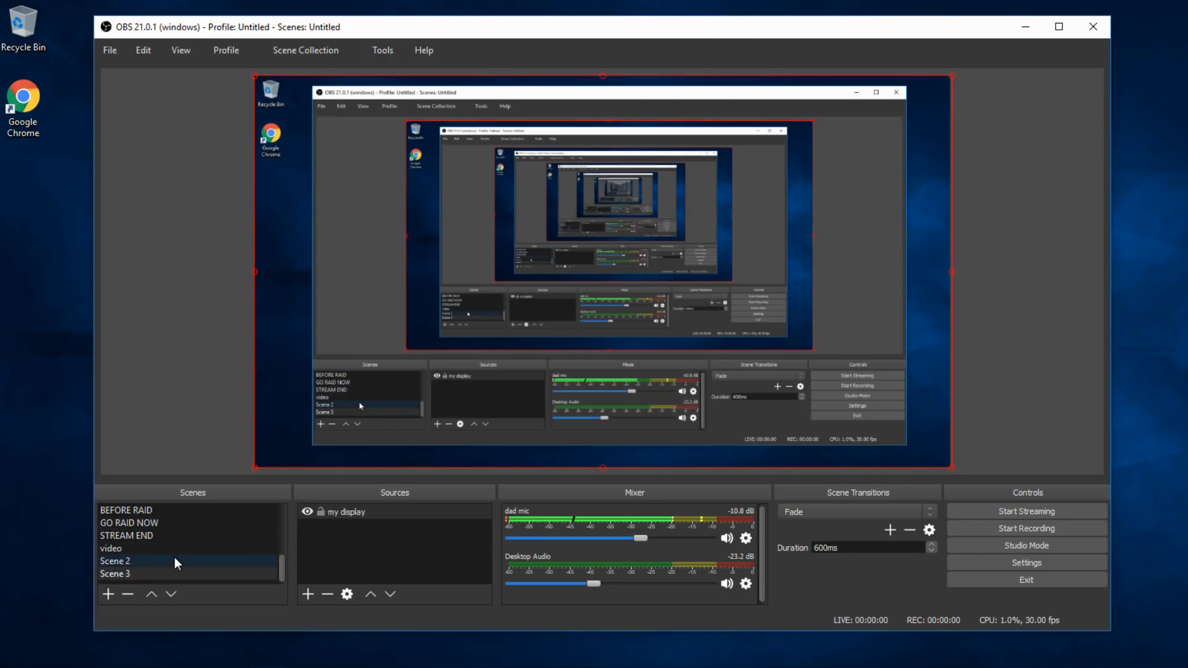
{"action": "left_click", "coordinate": [126, 536]}
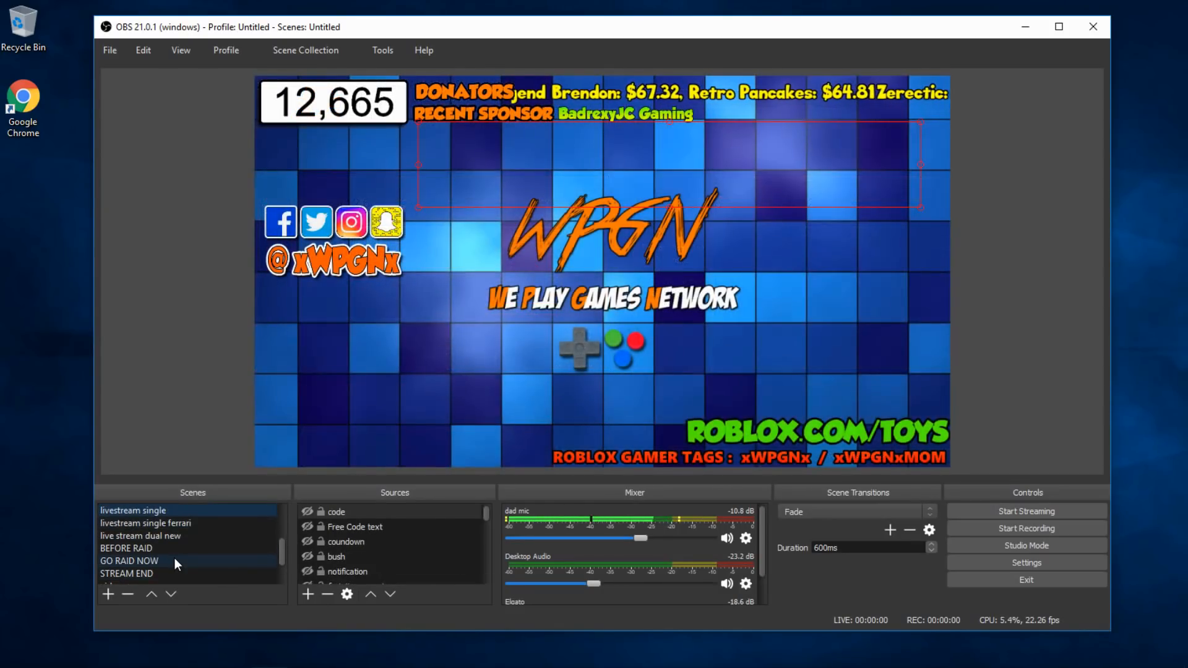
{"action": "left_click", "coordinate": [117, 509]}
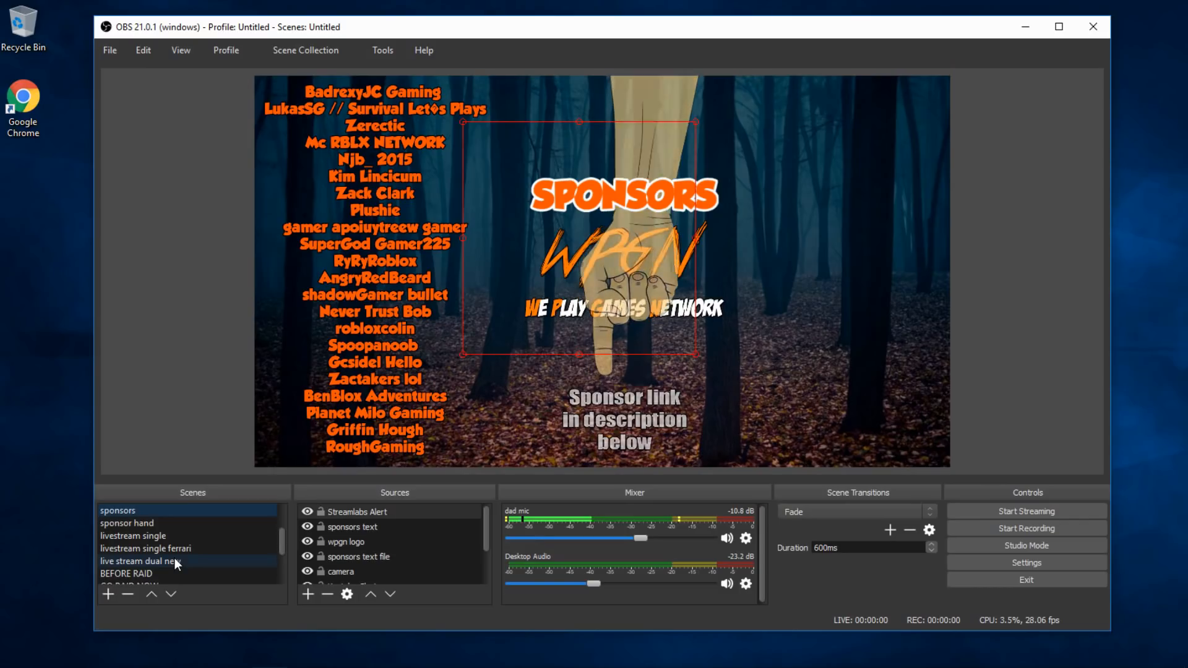
{"action": "left_click", "coordinate": [132, 510]}
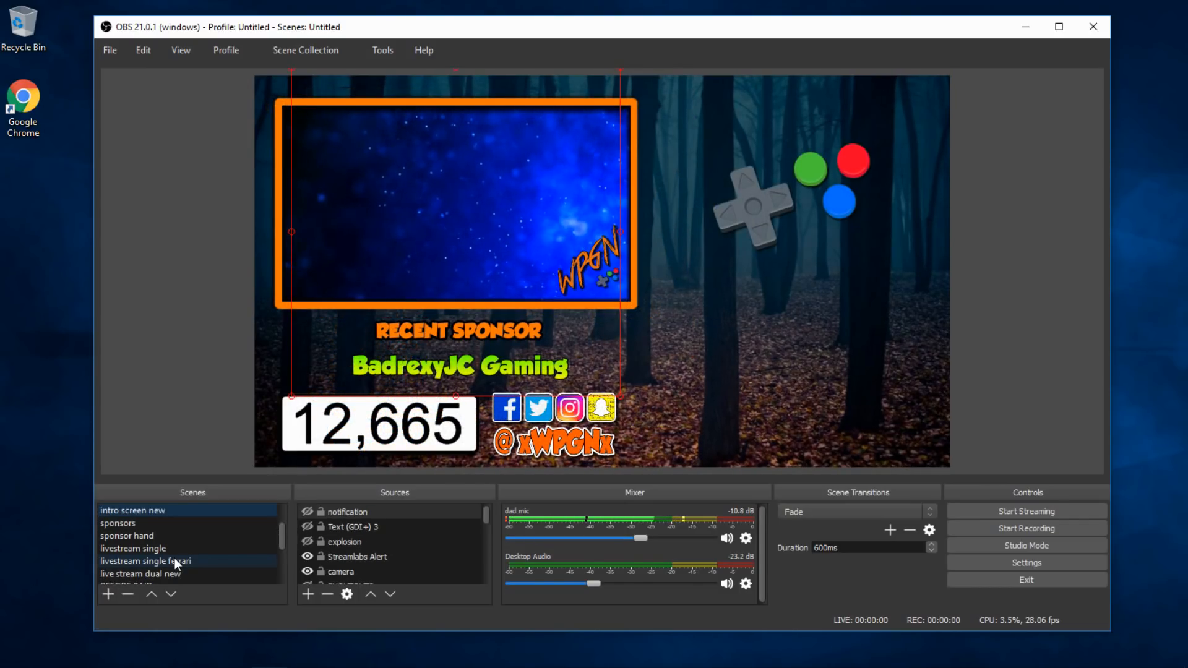
{"action": "left_click", "coordinate": [124, 509]}
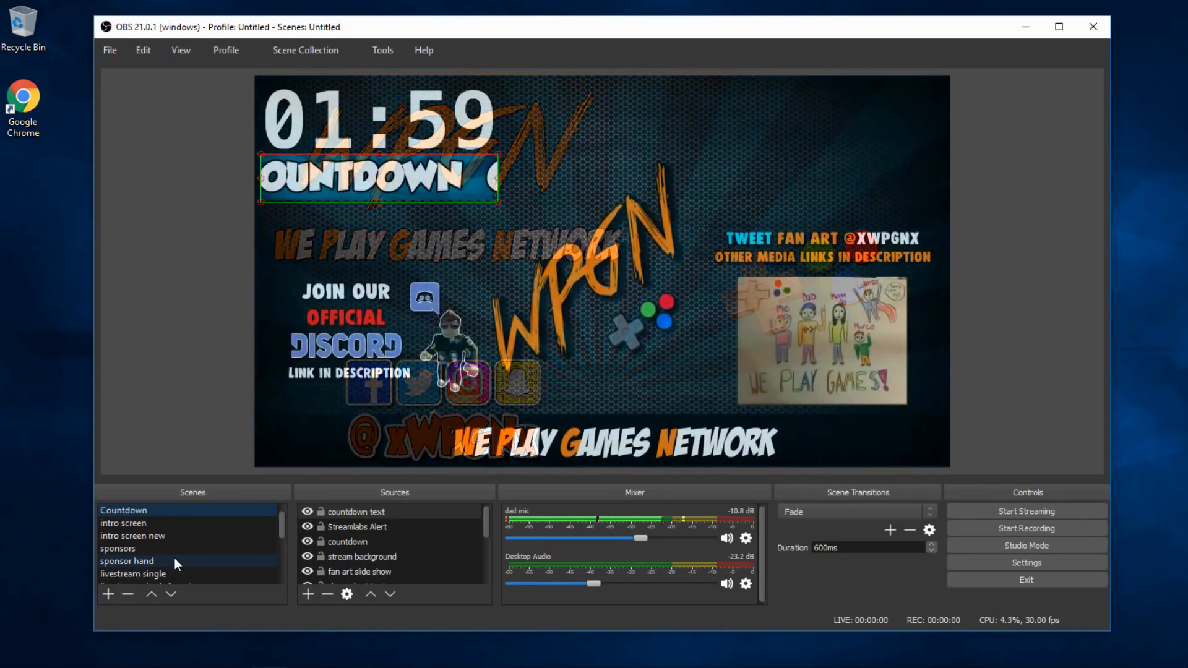
{"action": "left_click", "coordinate": [127, 510]}
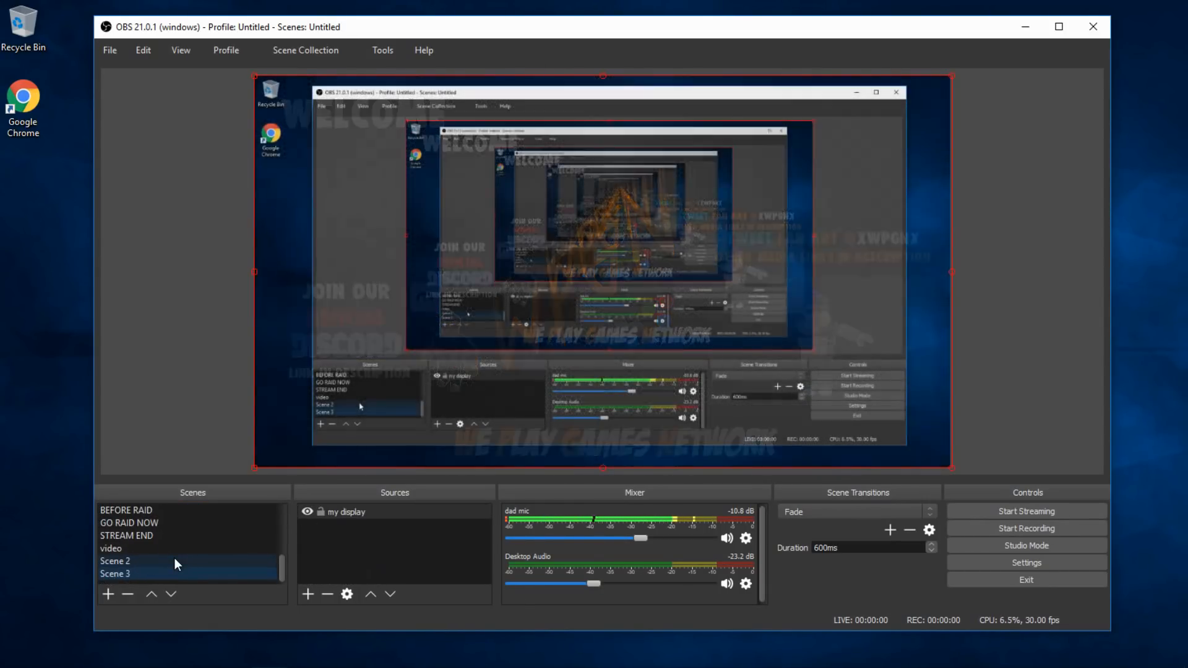
{"action": "left_click", "coordinate": [115, 573]}
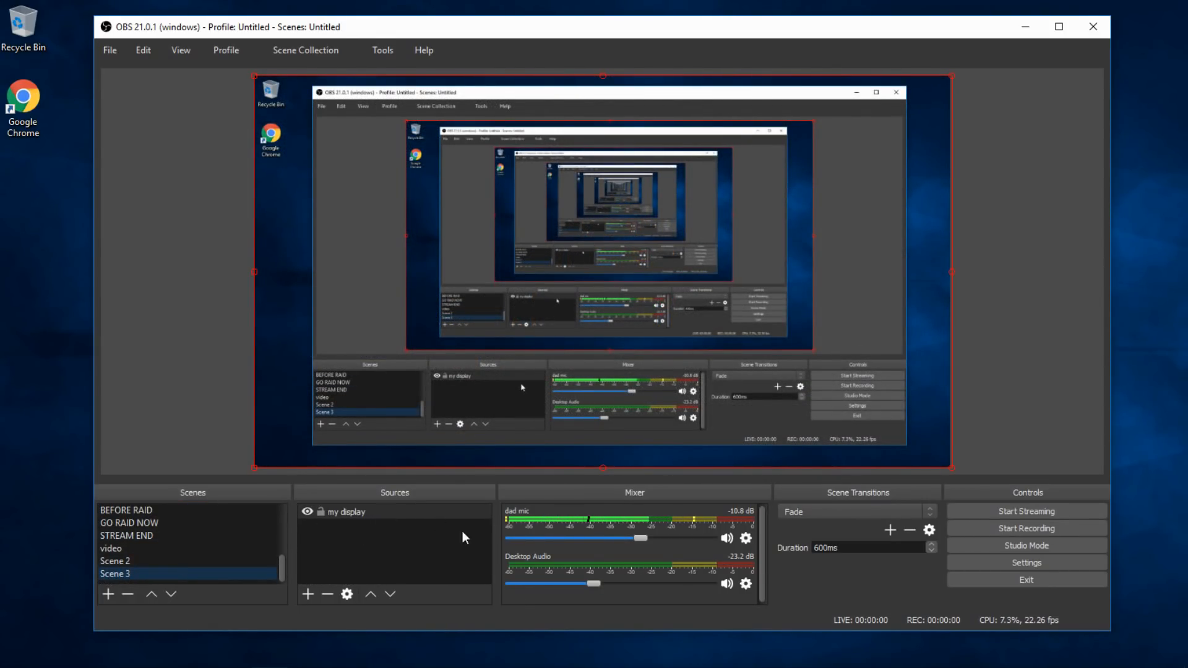